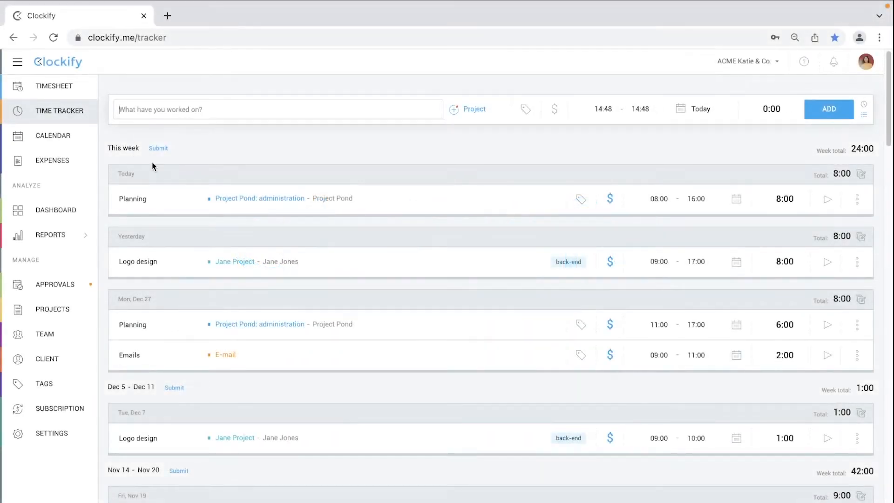
Switch on the Enable time approval toggle in workspace Settings
{"action": "left_click", "coordinate": [50, 234]}
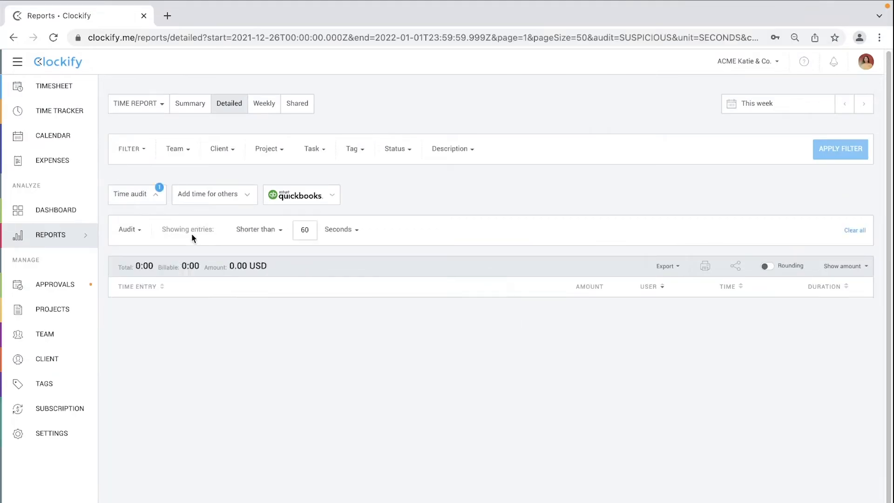
{"action": "left_click", "coordinate": [55, 284]}
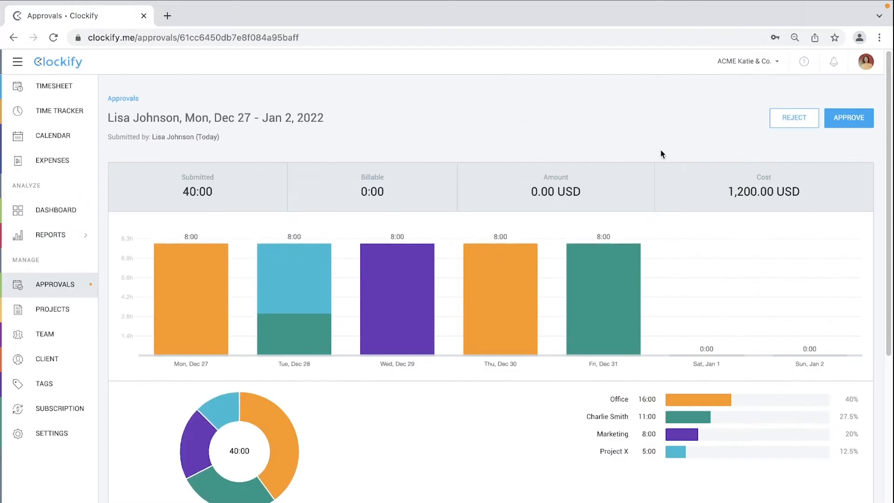
{"action": "left_click", "coordinate": [59, 111]}
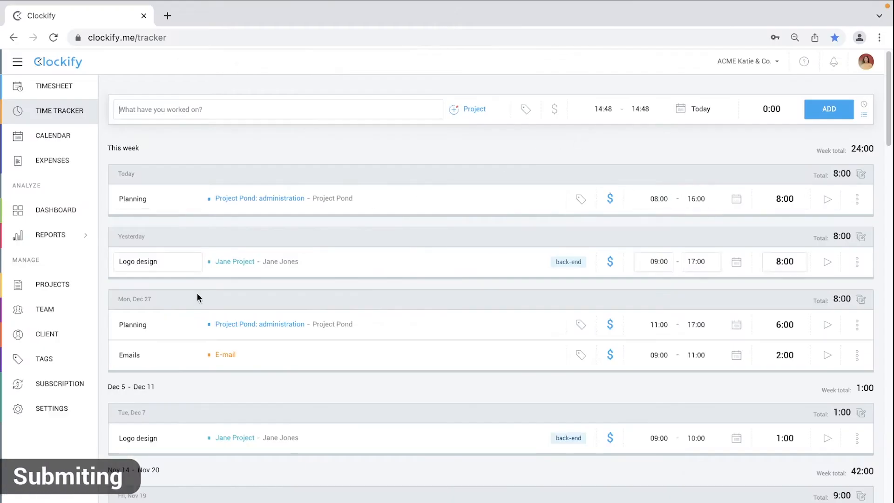
{"action": "left_click", "coordinate": [51, 409]}
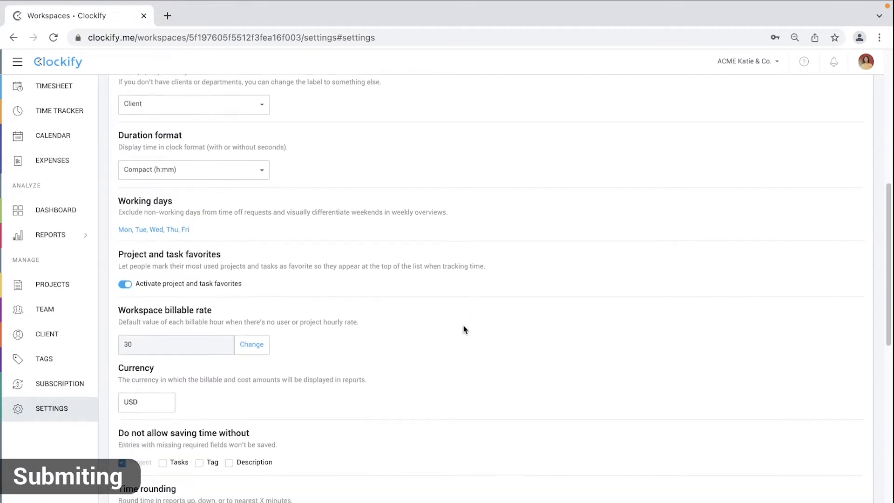
{"action": "scroll", "scroll_direction": "down", "scroll_amount": 3}
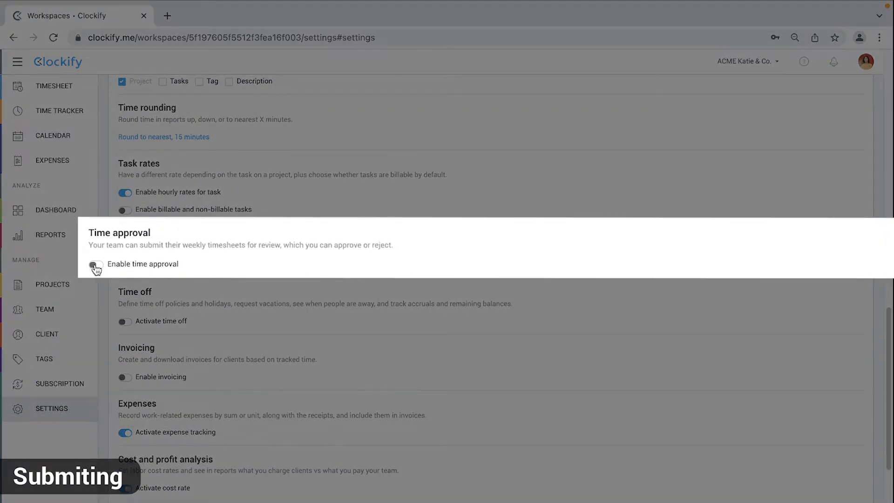
{"action": "left_click", "coordinate": [96, 267]}
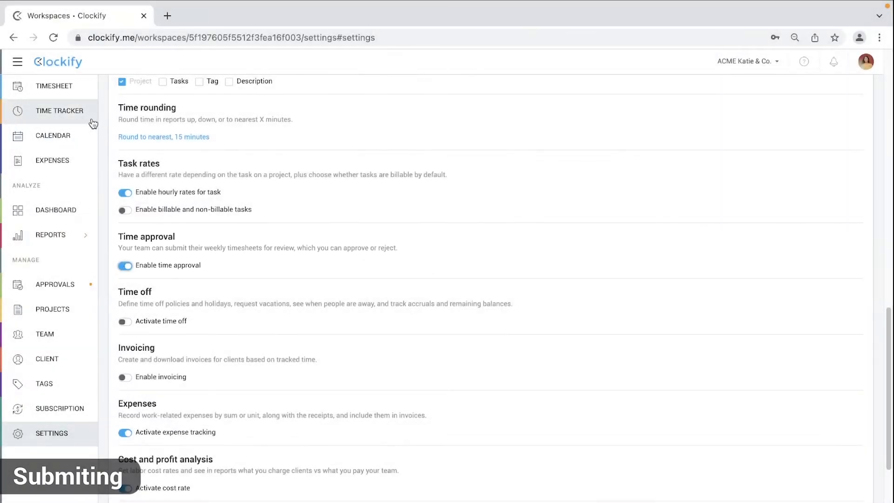
{"action": "left_click", "coordinate": [59, 111]}
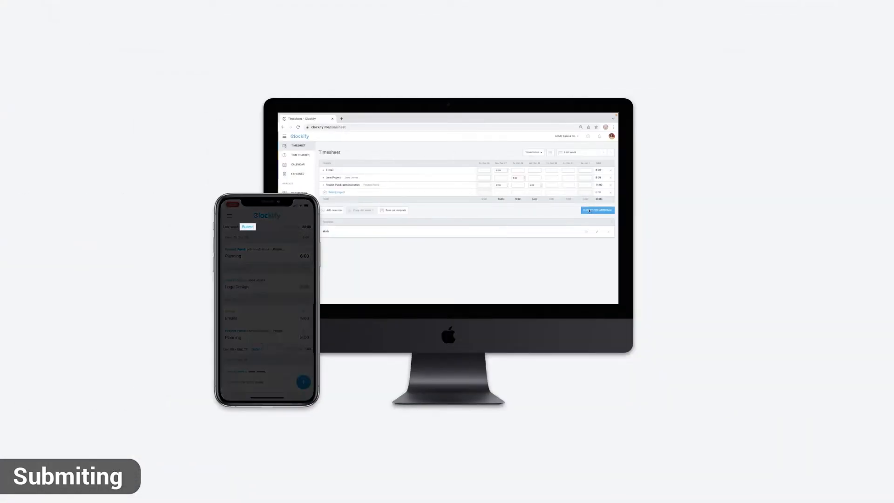
Enter 8 hours in the E-mail row for Tuesday, Dec 28
{"action": "left_click", "coordinate": [597, 210]}
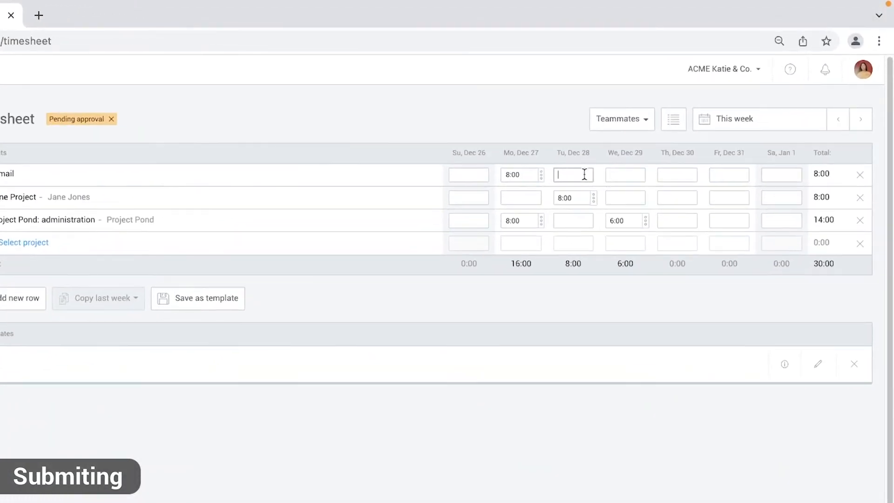
{"action": "type", "text": "8"}
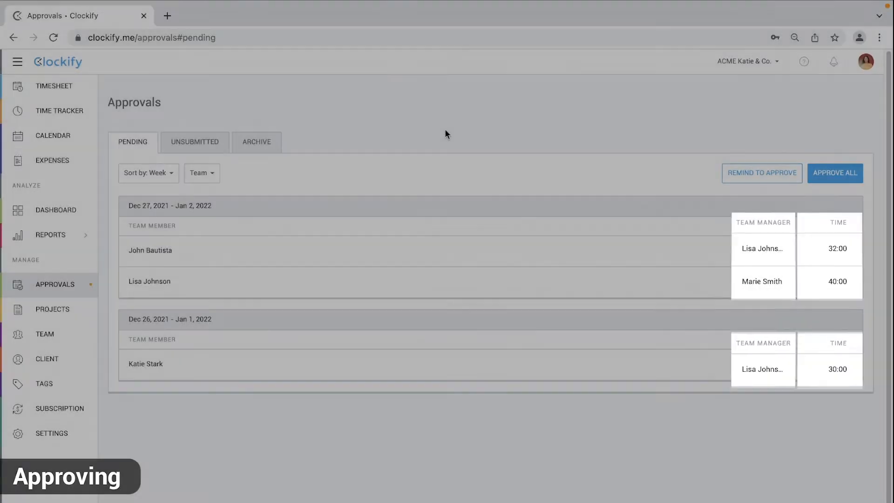
Sort pending approvals by People, then switch back to Week
{"action": "left_click", "coordinate": [147, 173]}
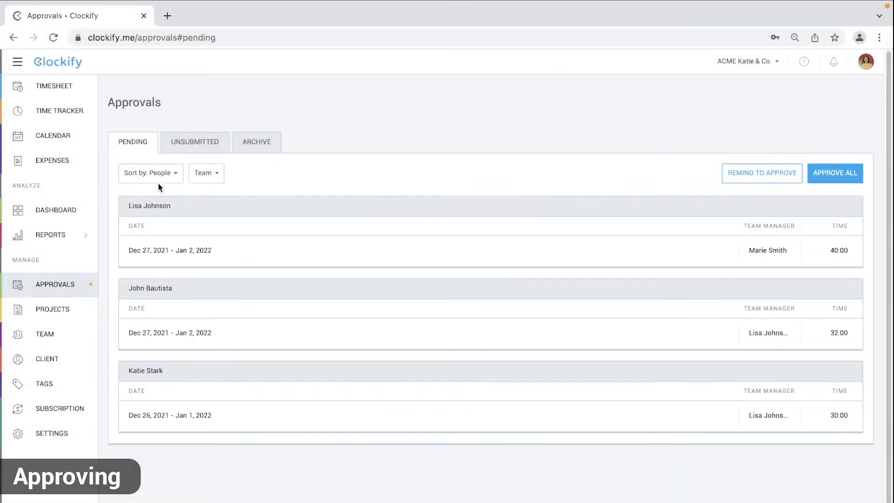
{"action": "left_click", "coordinate": [202, 173]}
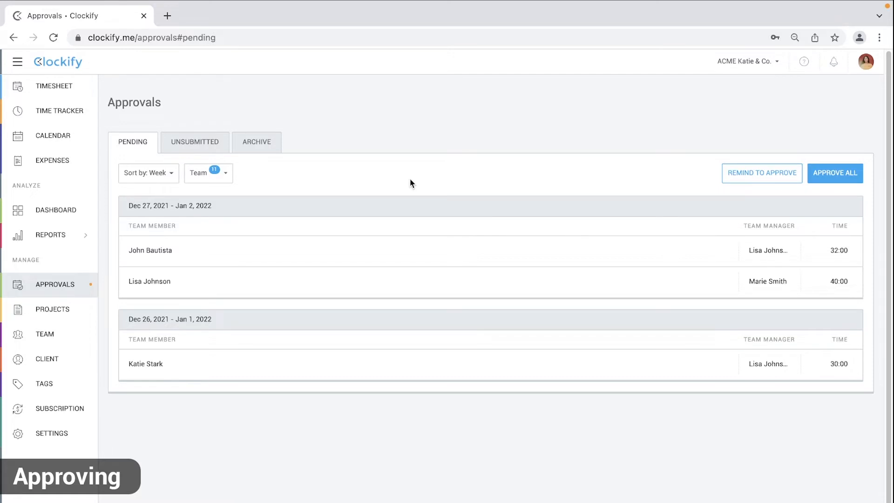
Send Remind to Approve emails to managers about the three pending timesheets
{"action": "left_click", "coordinate": [761, 173]}
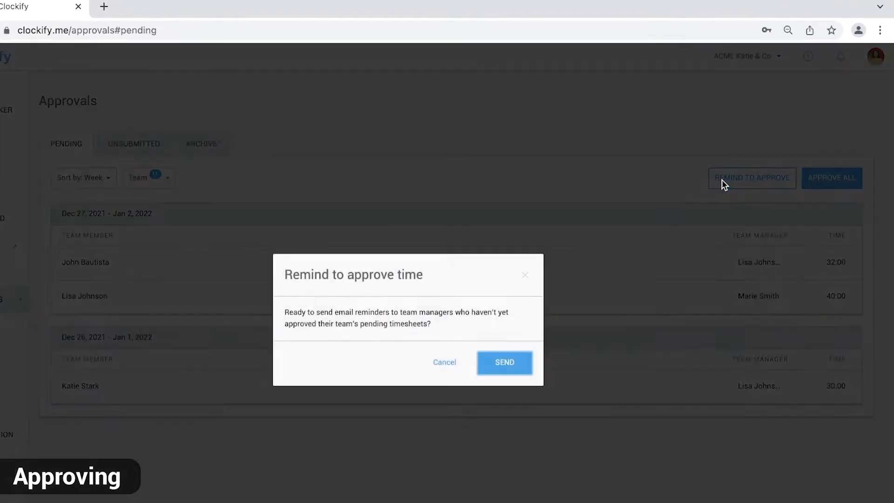
{"action": "left_click", "coordinate": [504, 362]}
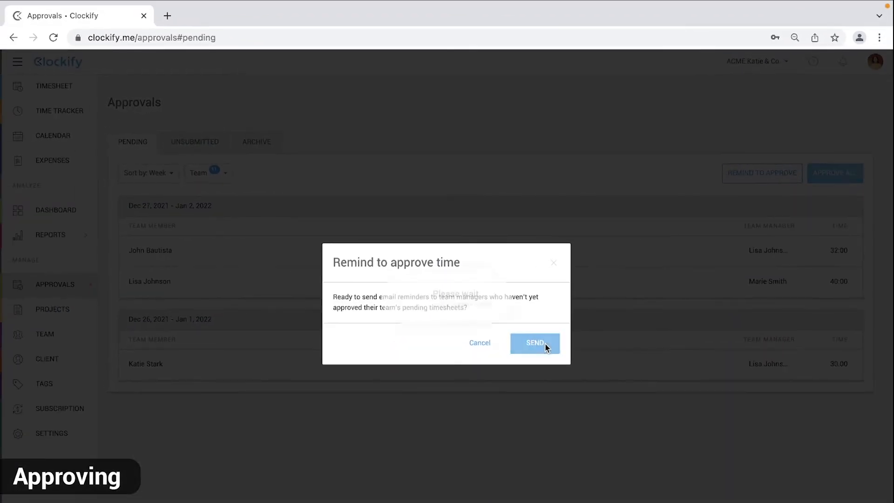
{"action": "left_click", "coordinate": [534, 343]}
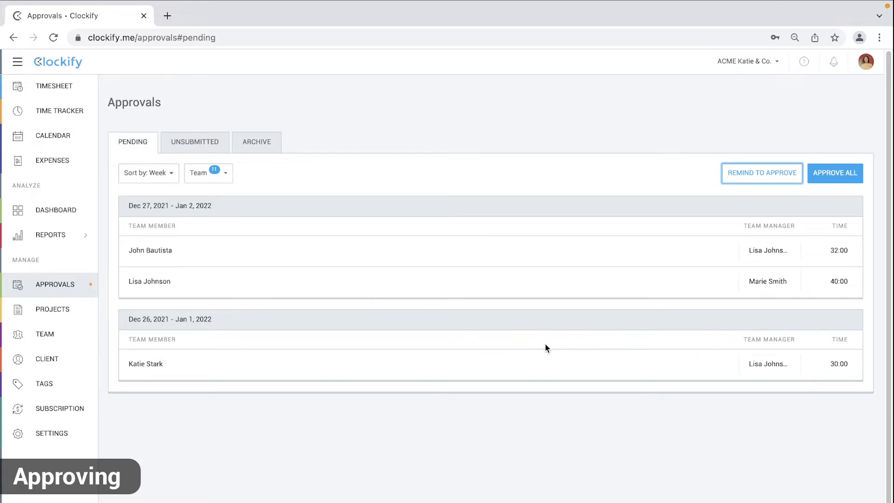
{"action": "mouse_move", "coordinate": [366, 203]}
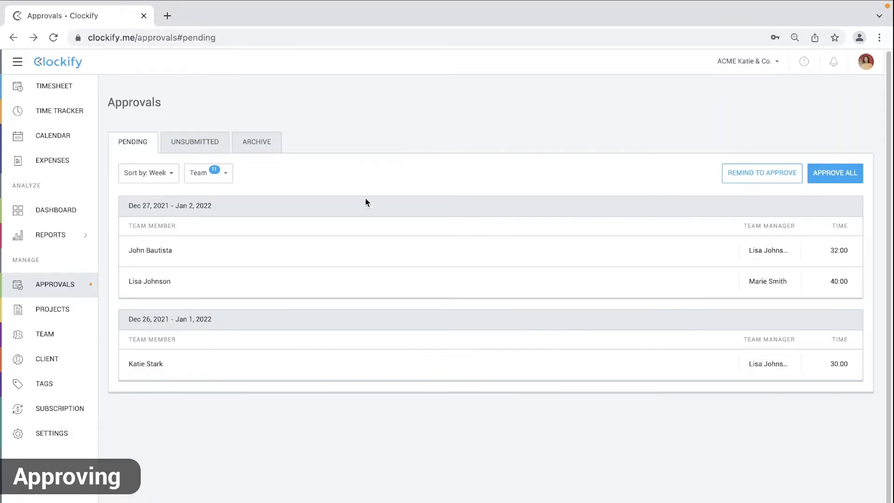
{"action": "left_click", "coordinate": [146, 364]}
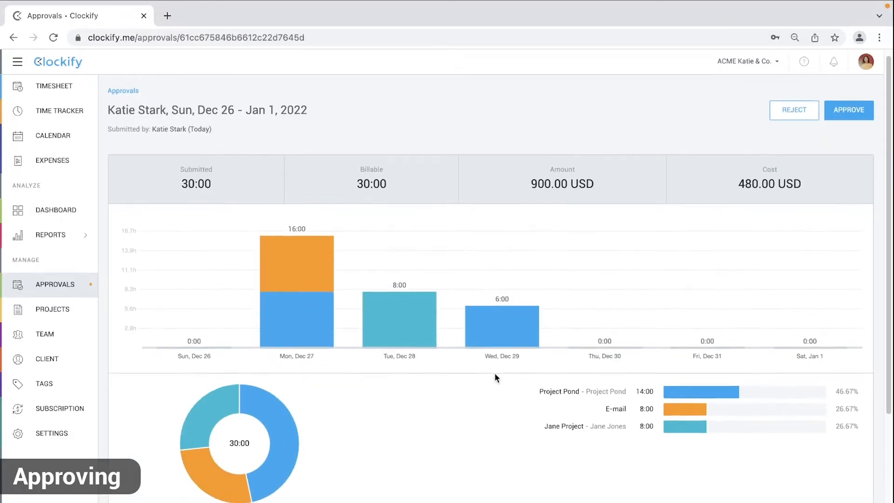
{"action": "scroll", "scroll_direction": "down", "scroll_amount": 3}
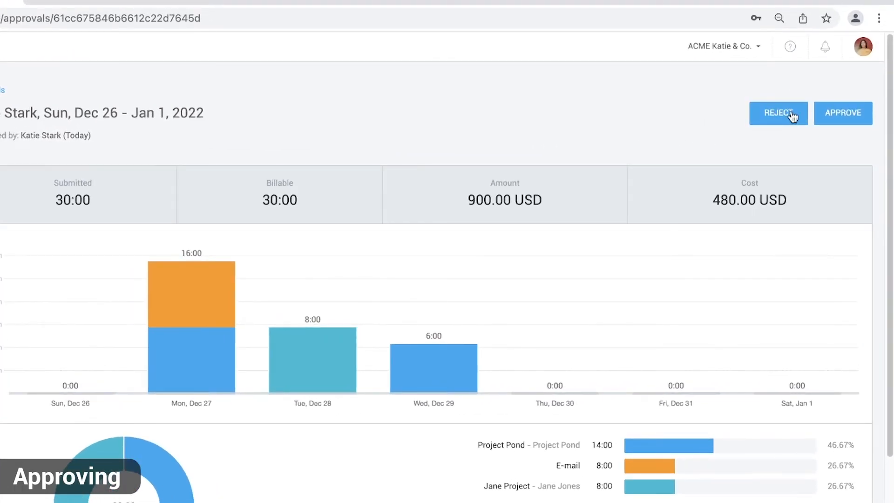
{"action": "left_click", "coordinate": [778, 112]}
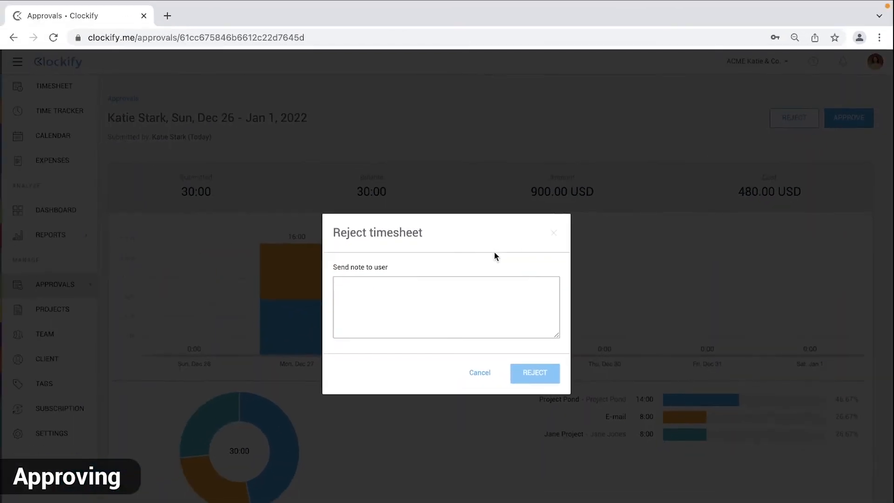
{"action": "type", "text": "Not enough hours"}
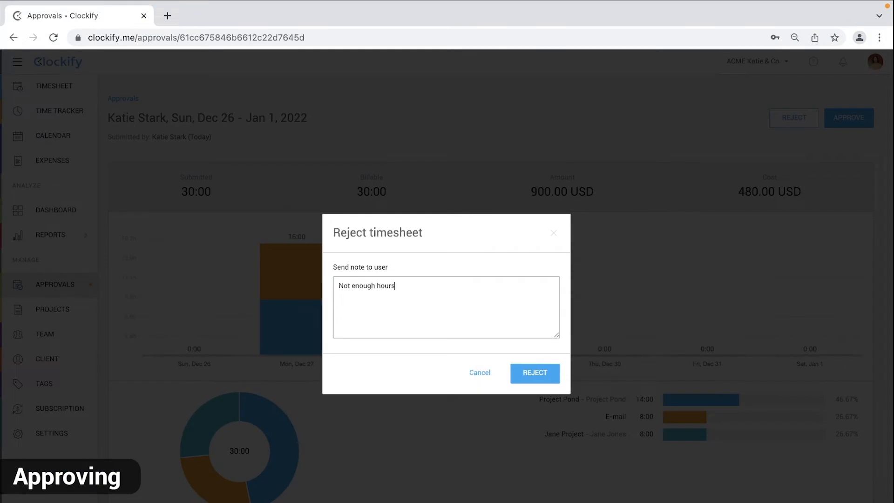
{"action": "left_click", "coordinate": [533, 373]}
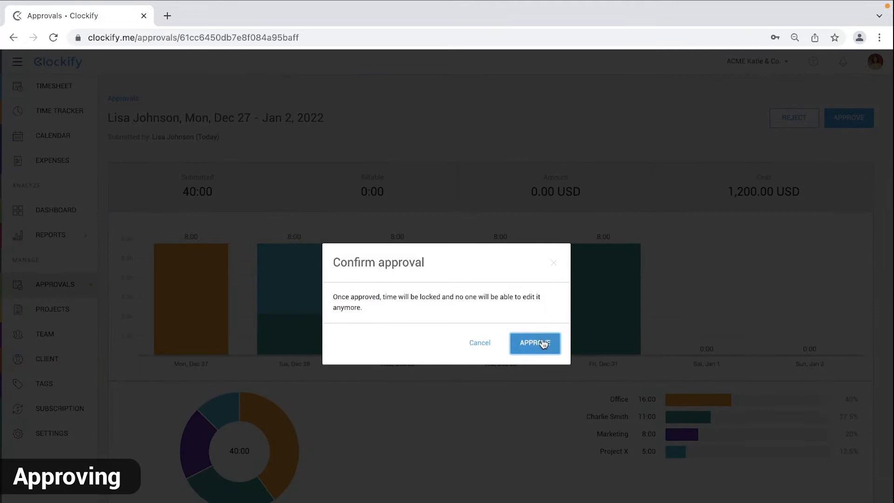
{"action": "left_click", "coordinate": [534, 343]}
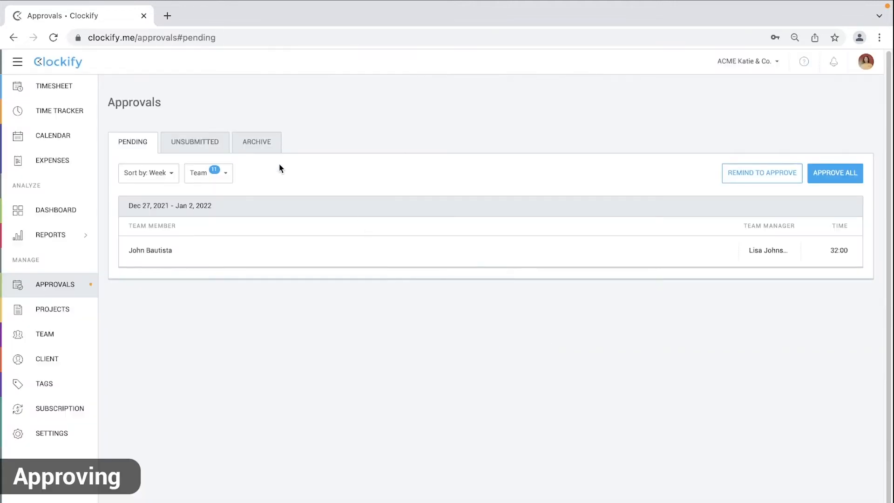
{"action": "left_click", "coordinate": [257, 142]}
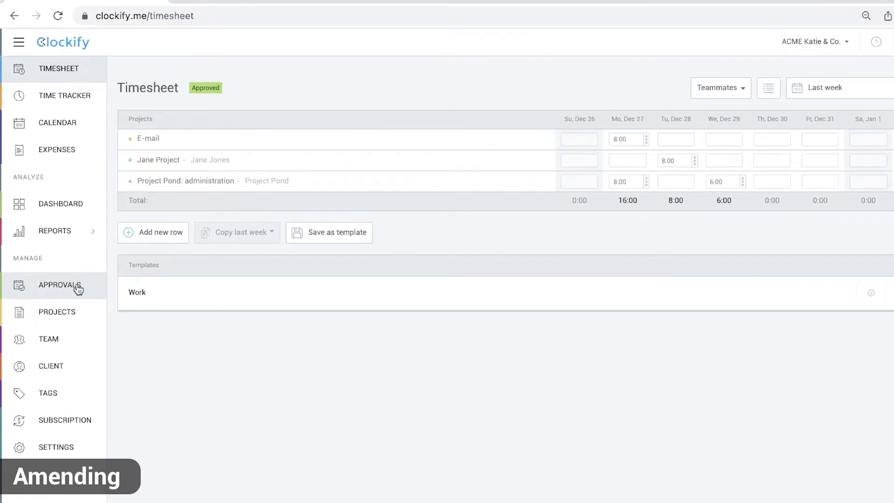
{"action": "left_click", "coordinate": [59, 285]}
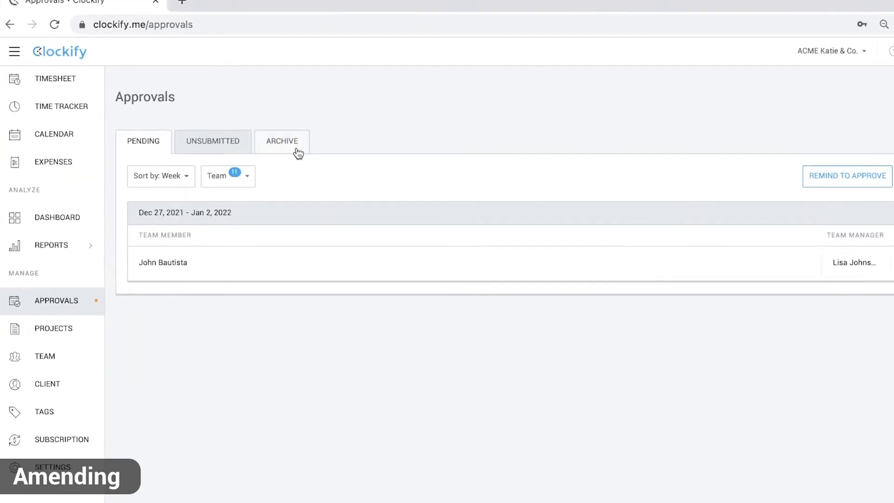
{"action": "left_click", "coordinate": [281, 140]}
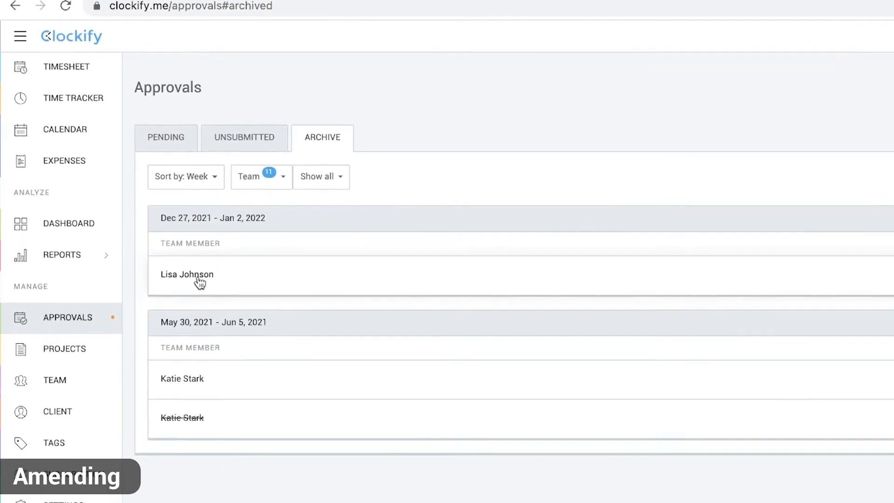
{"action": "left_click", "coordinate": [187, 275]}
{"action": "type", "text": "Billable amount is wrong"}
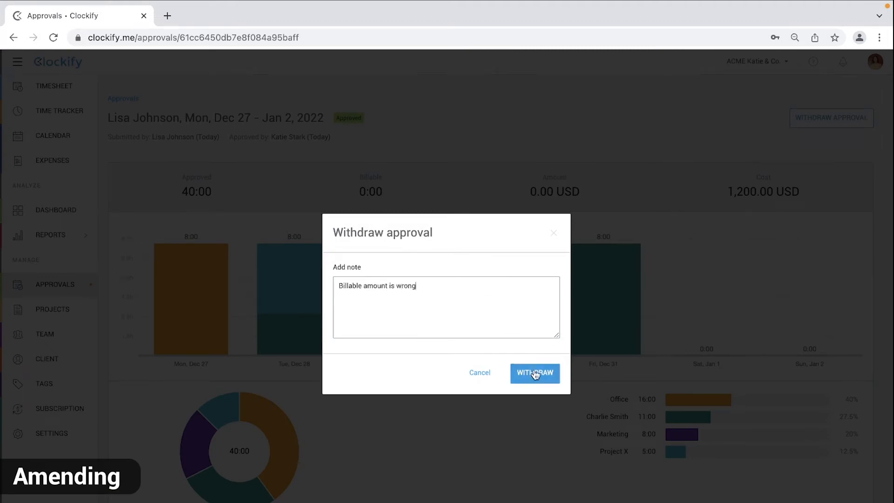
{"action": "left_click", "coordinate": [534, 373]}
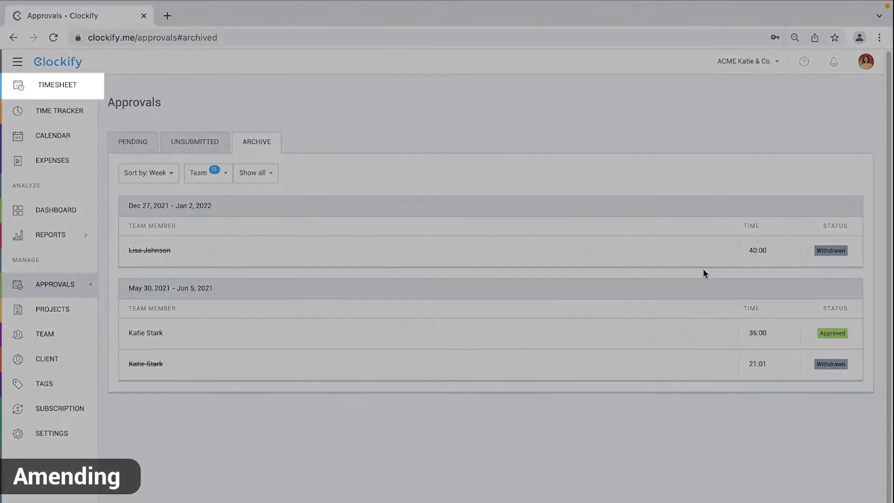
Enter 2:00 for Wednesday, Dec 29 in the first project row
{"action": "left_click", "coordinate": [56, 84]}
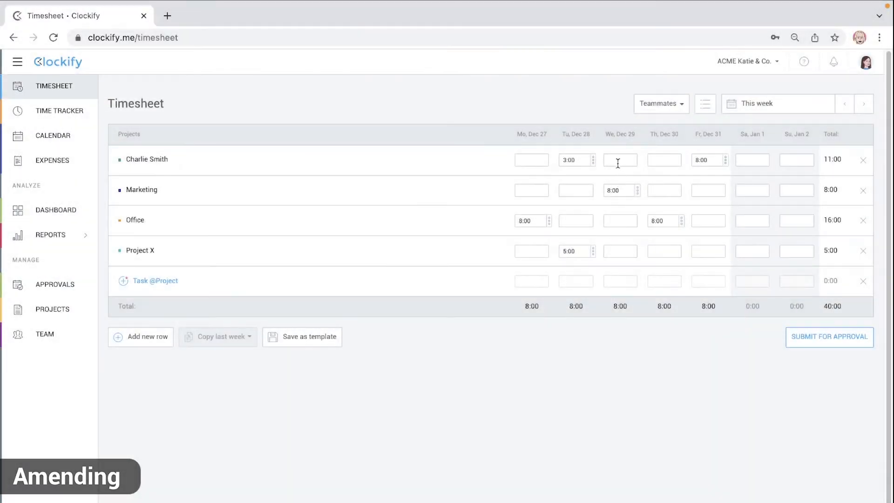
{"action": "type", "text": "2"}
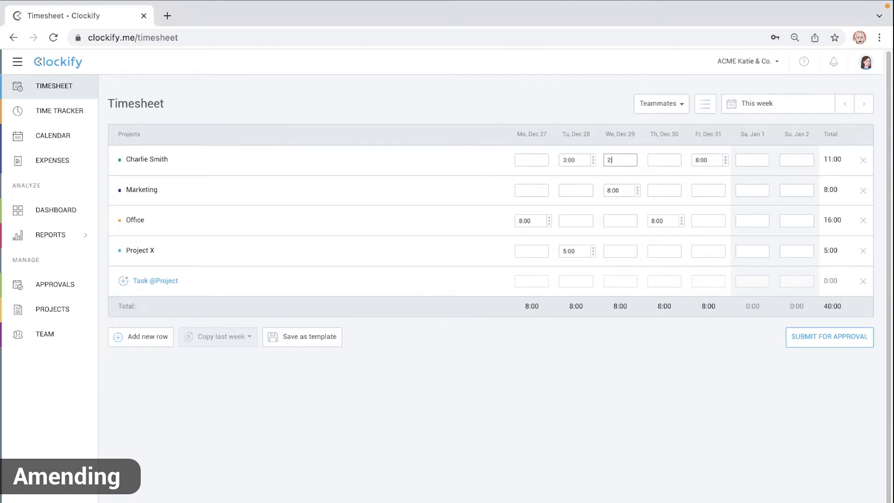
{"action": "type", "text": ":00"}
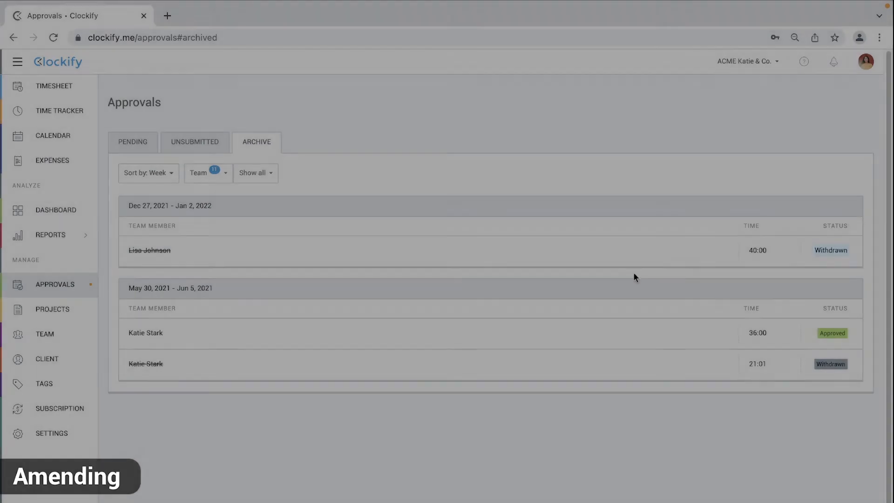
{"action": "left_click", "coordinate": [265, 172]}
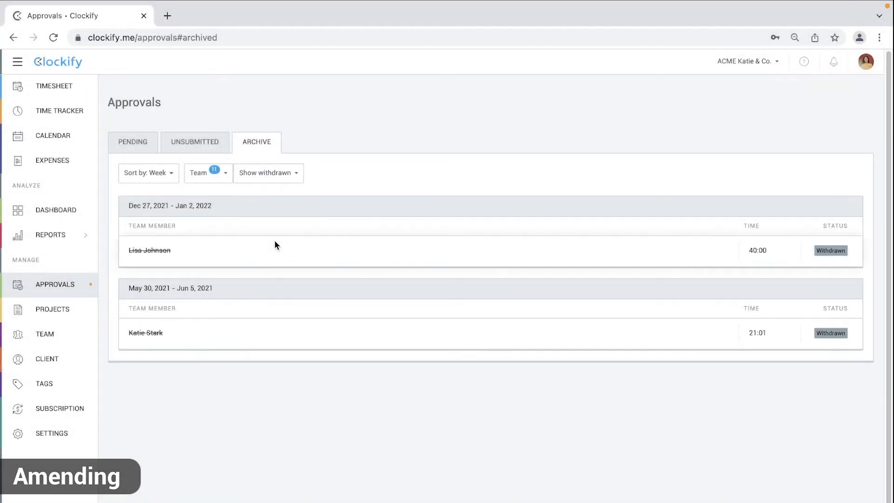
{"action": "mouse_move", "coordinate": [174, 249]}
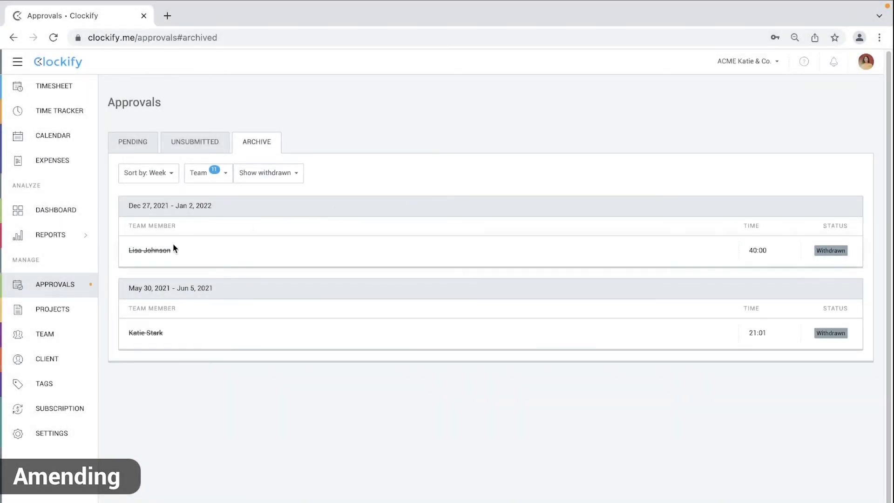
{"action": "left_click", "coordinate": [149, 249]}
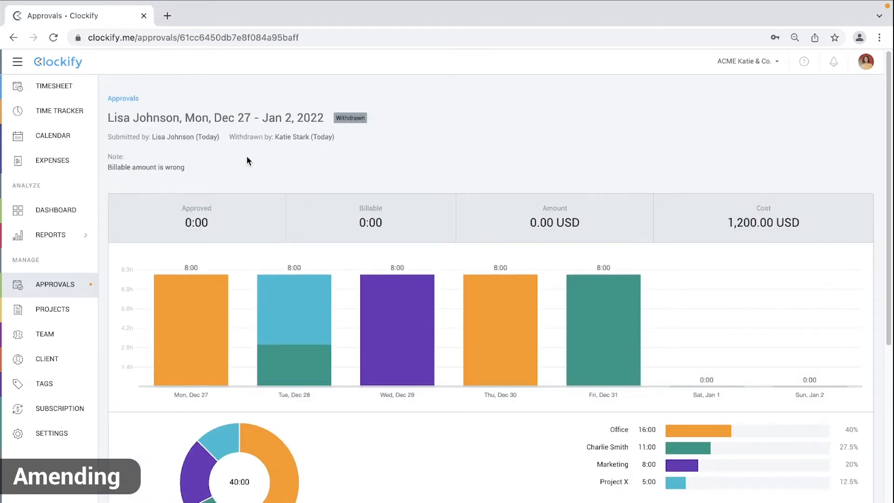
{"action": "mouse_move", "coordinate": [151, 181]}
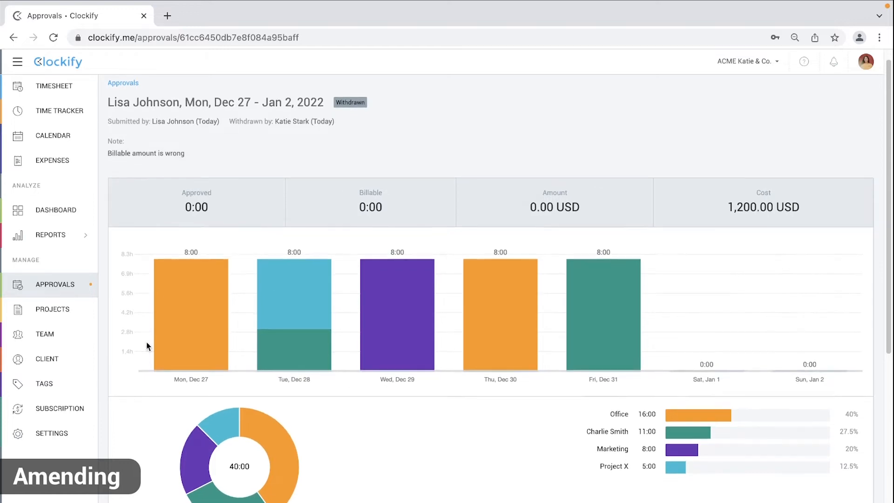
{"action": "scroll", "scroll_direction": "down", "scroll_amount": 3}
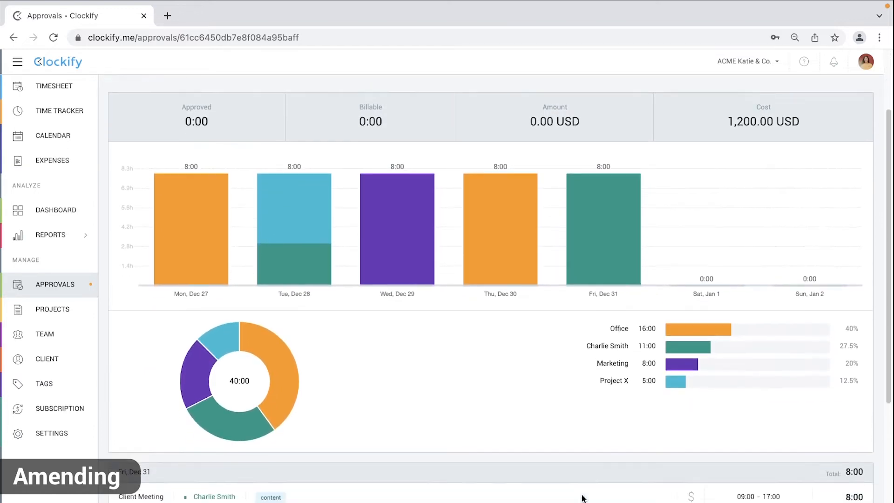
{"action": "scroll", "scroll_direction": "down", "scroll_amount": 3}
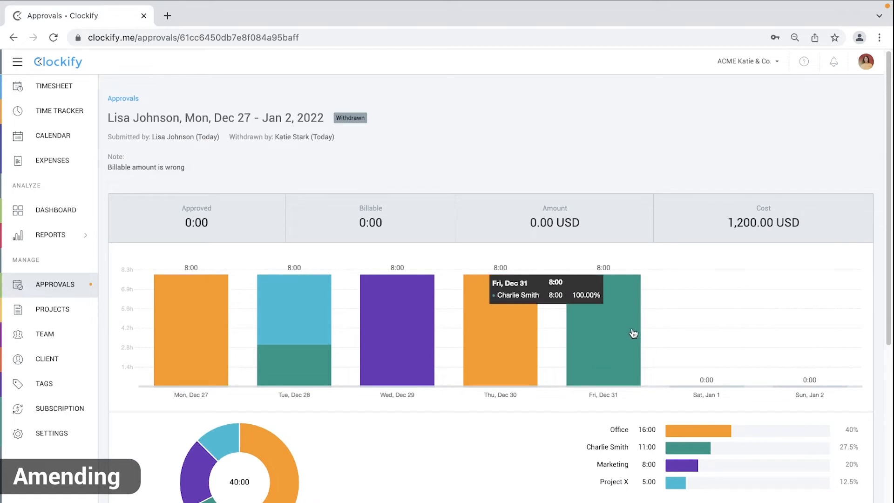
{"action": "mouse_move", "coordinate": [661, 148]}
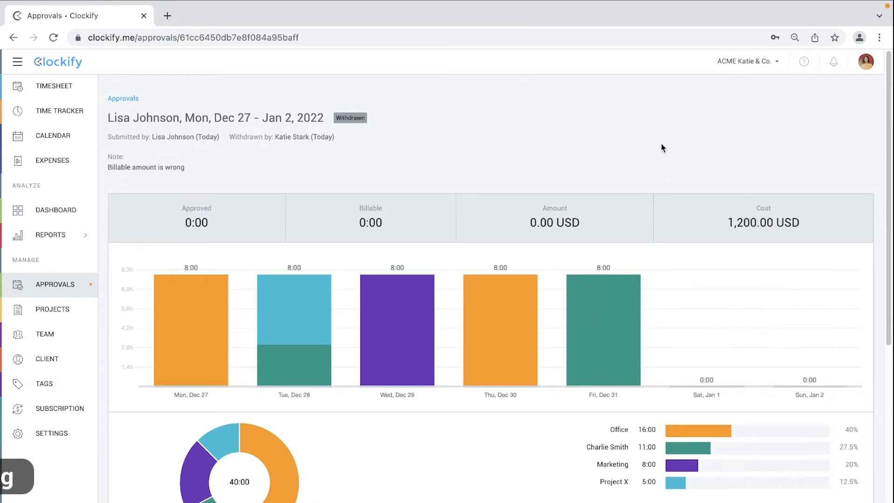
Bring up the Lock time option under workspace Settings > Permissions
{"action": "left_click", "coordinate": [51, 433]}
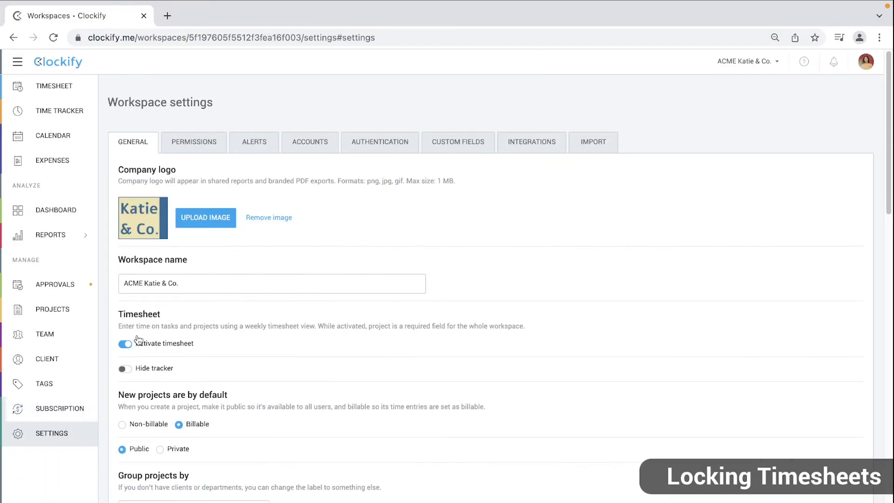
{"action": "mouse_move", "coordinate": [200, 163]}
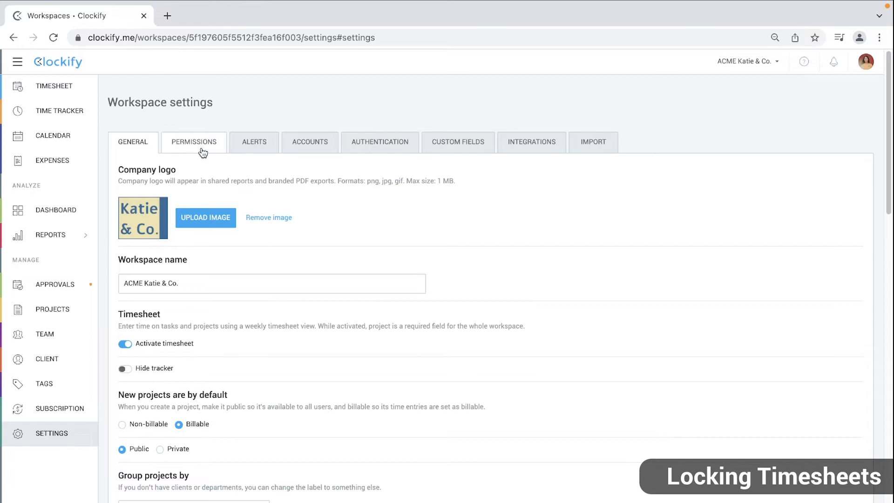
{"action": "left_click", "coordinate": [193, 141]}
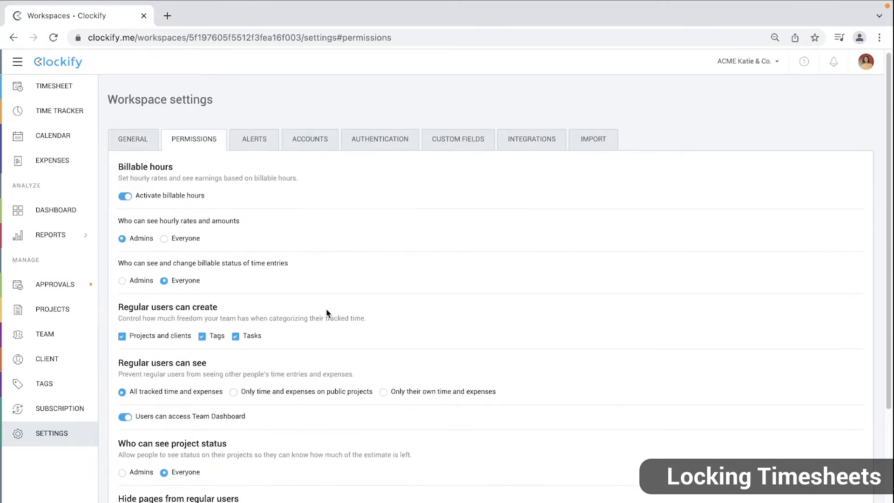
{"action": "scroll", "scroll_direction": "down", "scroll_amount": 3}
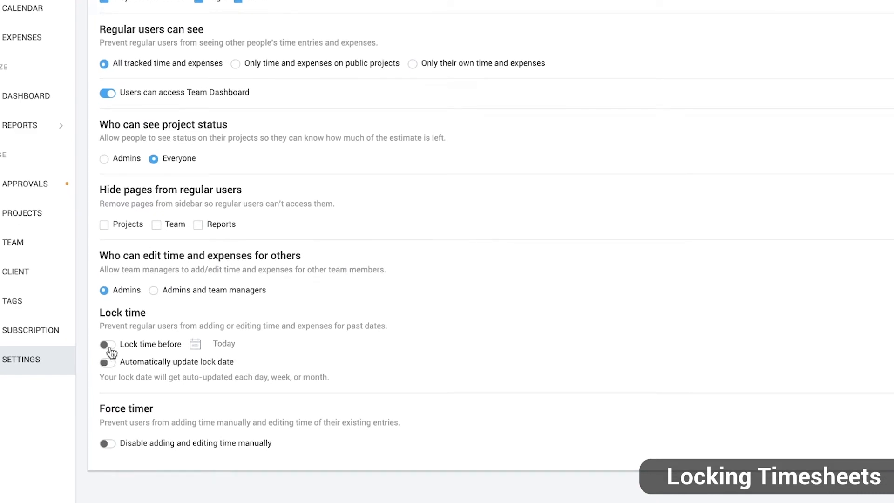
Enable Lock time before and automatic updating of the lock date
{"action": "left_click", "coordinate": [108, 344]}
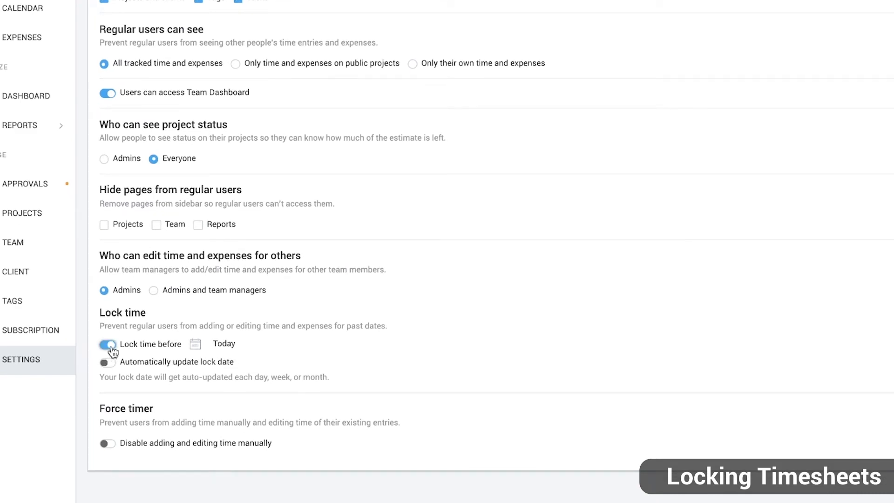
{"action": "left_click", "coordinate": [194, 344]}
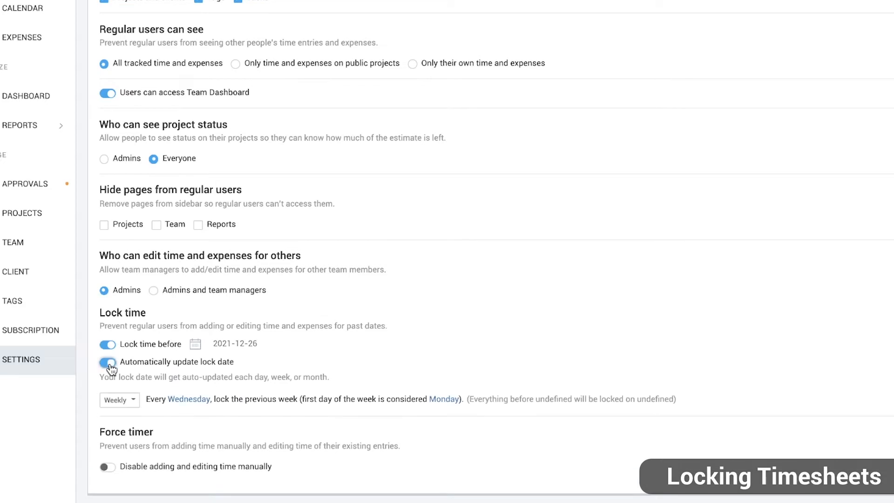
{"action": "left_click", "coordinate": [107, 361]}
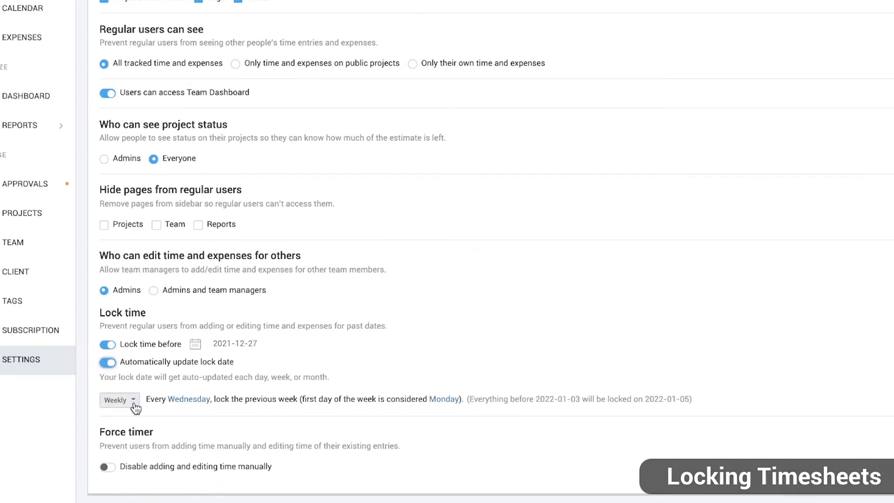
Try the Older than and Monthly lock frequencies, then set weekly locking on a chosen weekday
{"action": "left_click", "coordinate": [119, 400]}
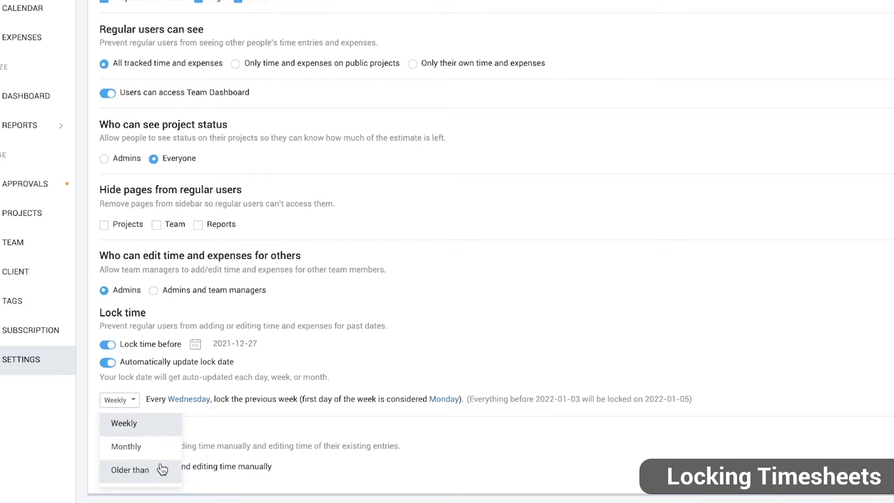
{"action": "left_click", "coordinate": [130, 470]}
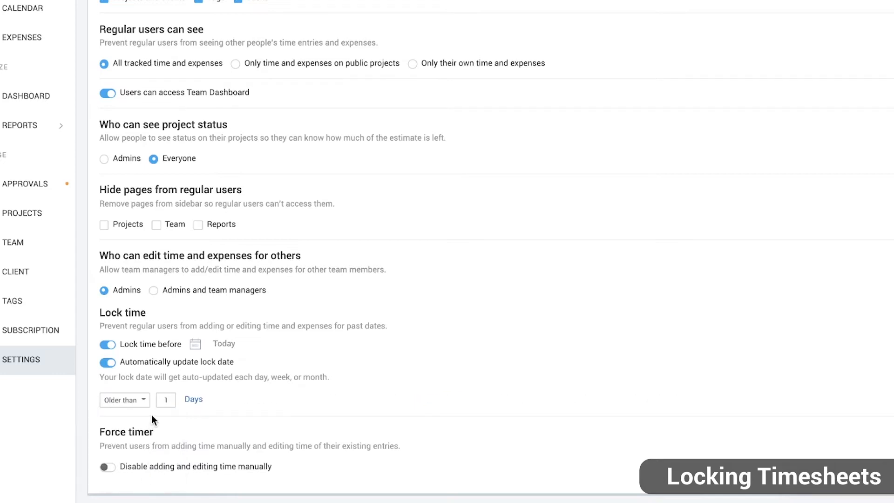
{"action": "mouse_move", "coordinate": [162, 418]}
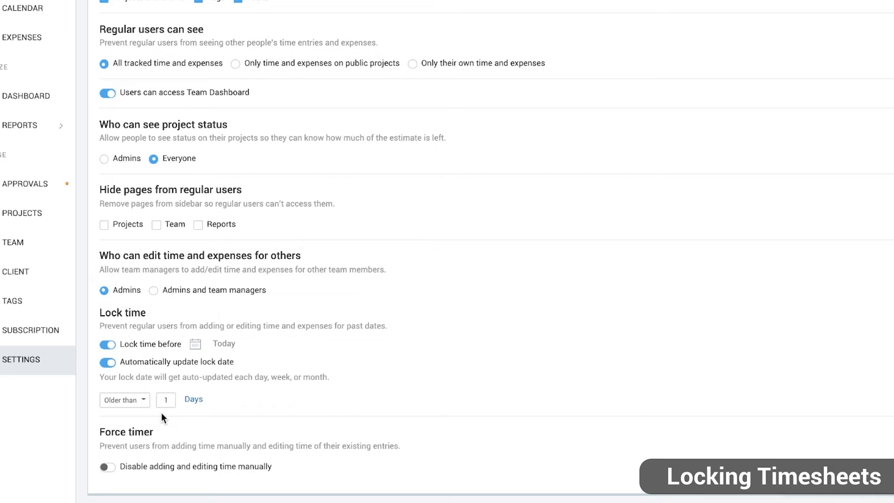
{"action": "left_click", "coordinate": [121, 399]}
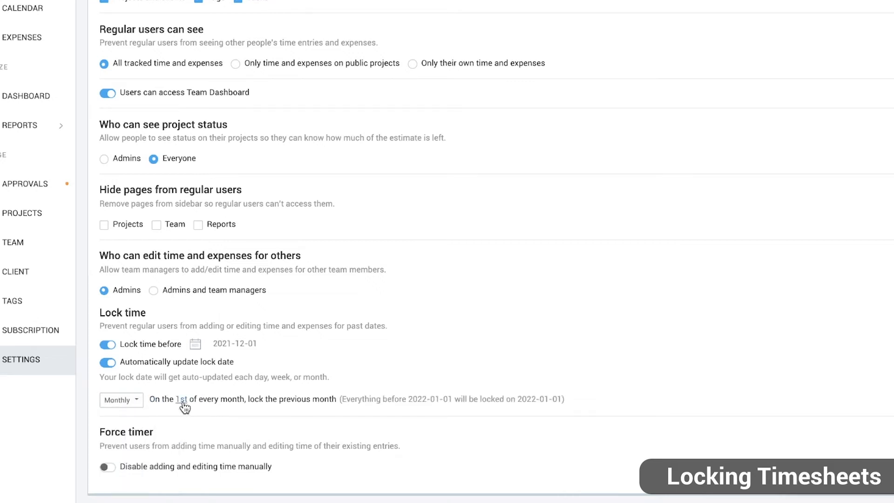
{"action": "left_click", "coordinate": [183, 399]}
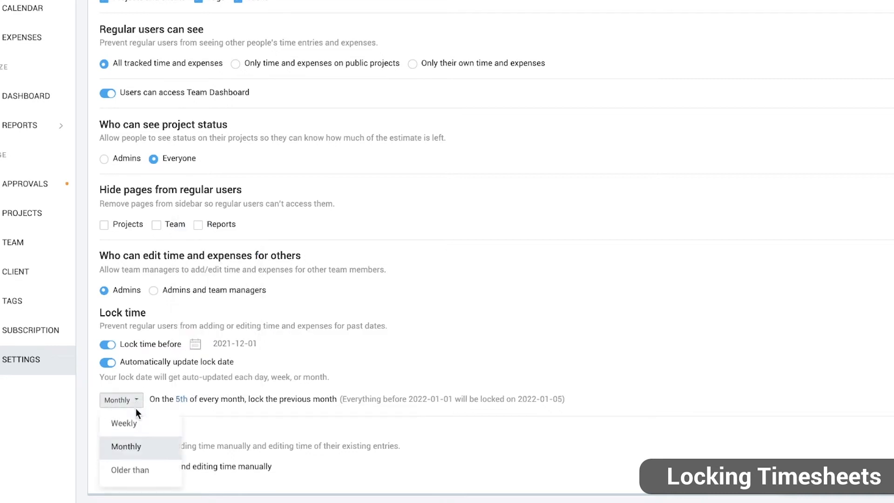
{"action": "left_click", "coordinate": [123, 423]}
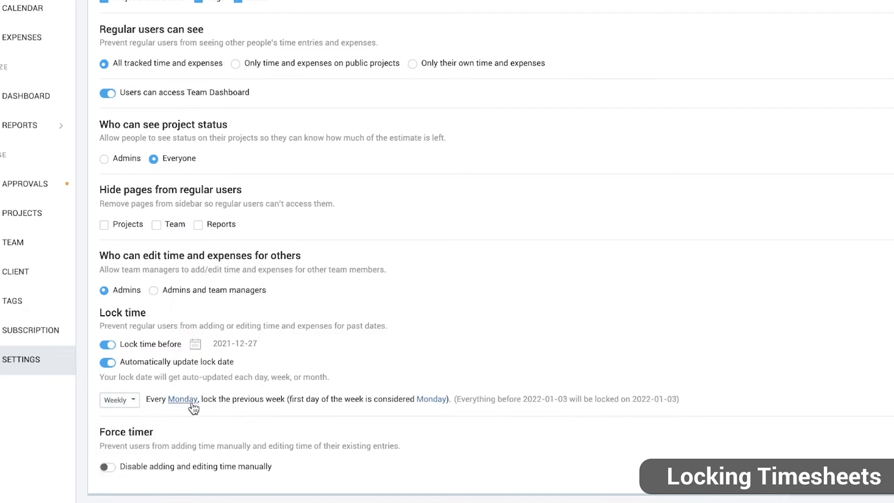
{"action": "left_click", "coordinate": [184, 398]}
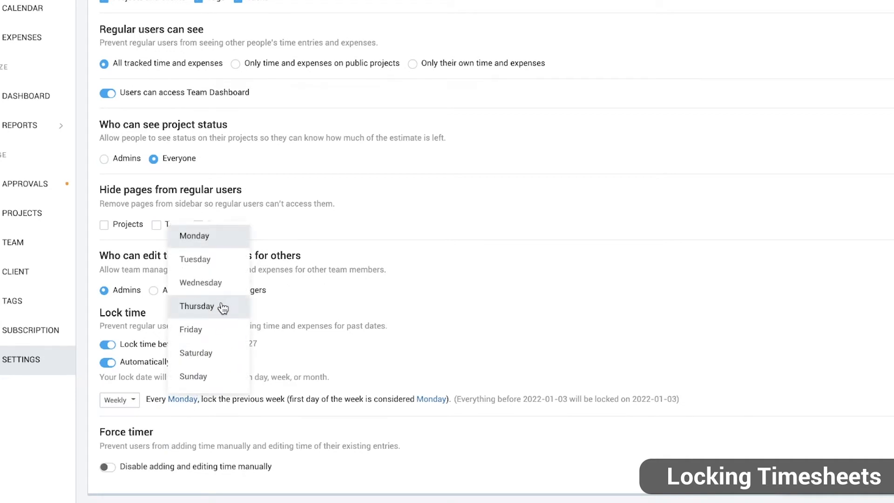
{"action": "left_click", "coordinate": [200, 283]}
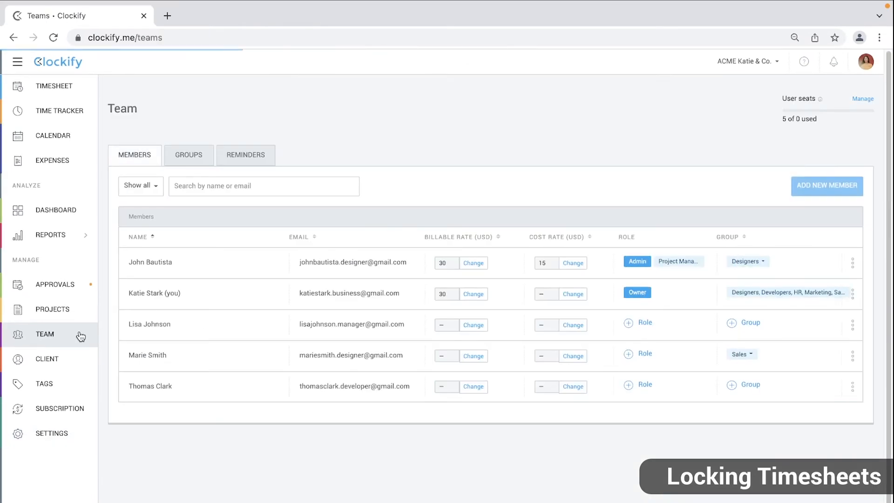
Add a Team reminder for Everyone who tracks less than 40 hours per week
{"action": "left_click", "coordinate": [246, 155]}
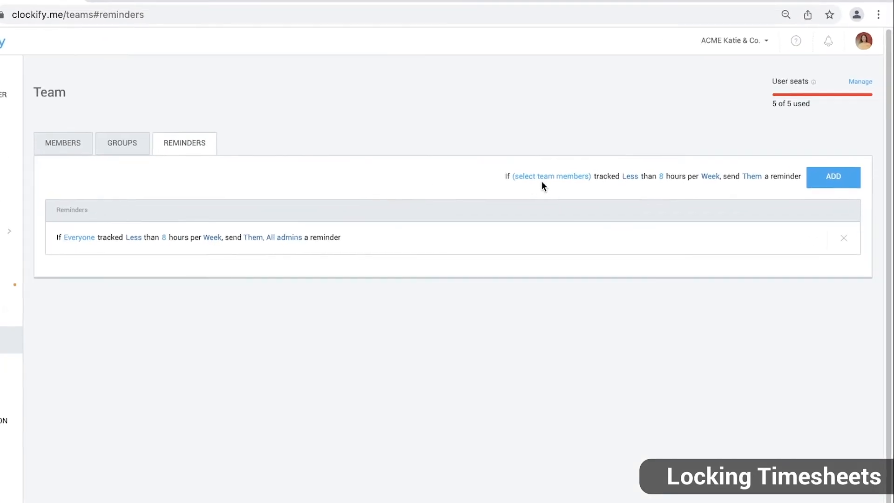
{"action": "left_click", "coordinate": [551, 175]}
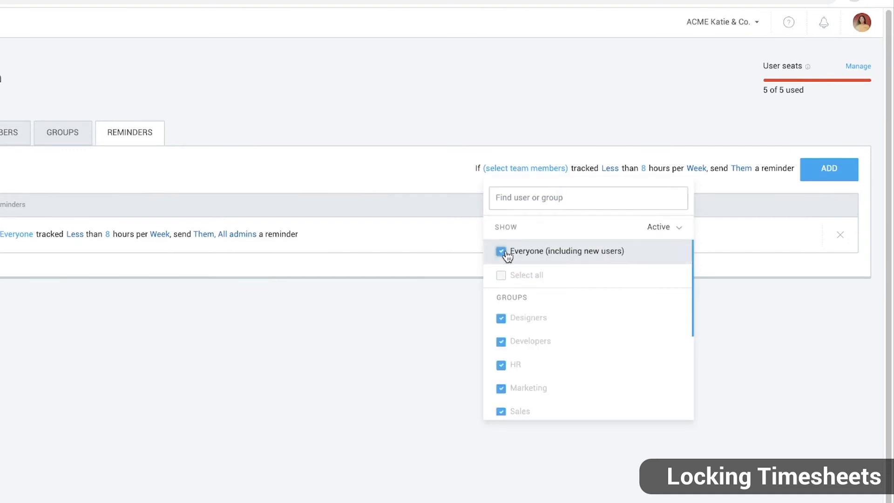
{"action": "mouse_move", "coordinate": [644, 177]}
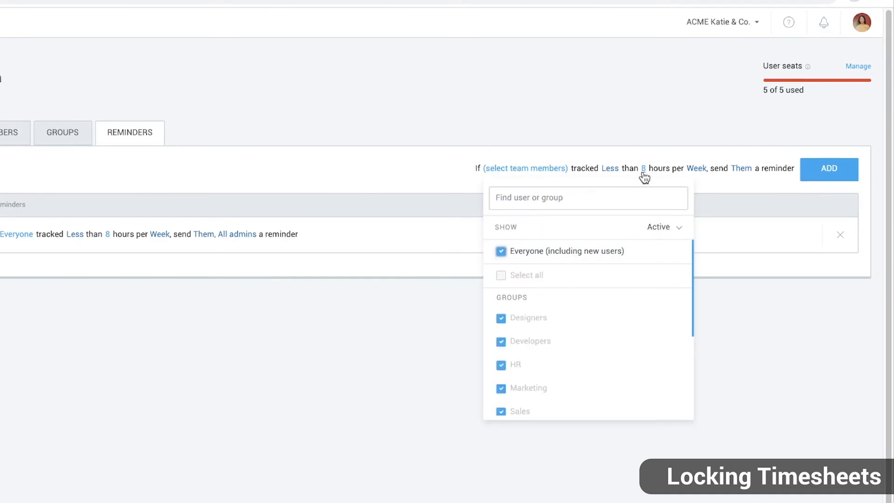
{"action": "left_click", "coordinate": [643, 167]}
{"action": "type", "text": "40"}
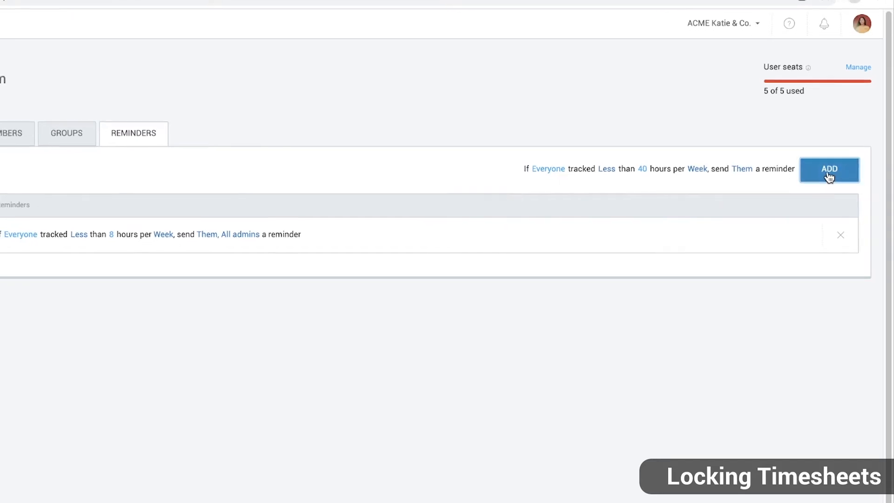
{"action": "left_click", "coordinate": [829, 170]}
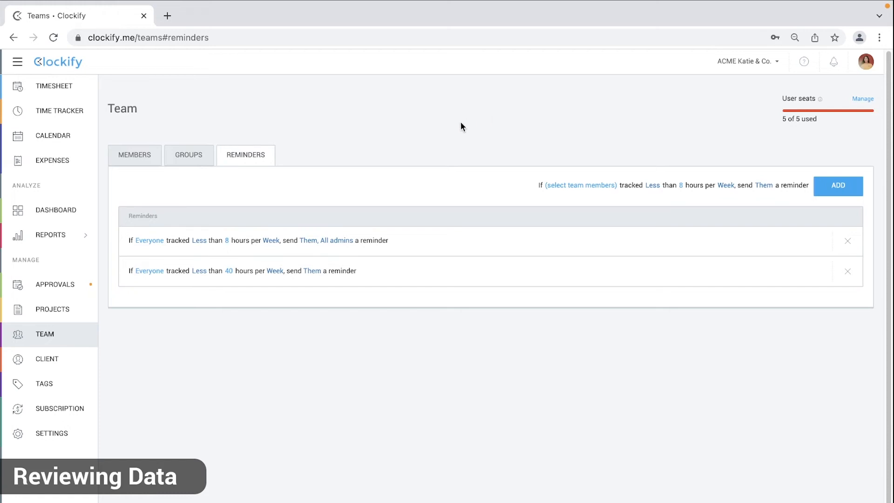
Run a time audit on this week's Detailed report for entries longer than 8 hours
{"action": "left_click", "coordinate": [51, 234]}
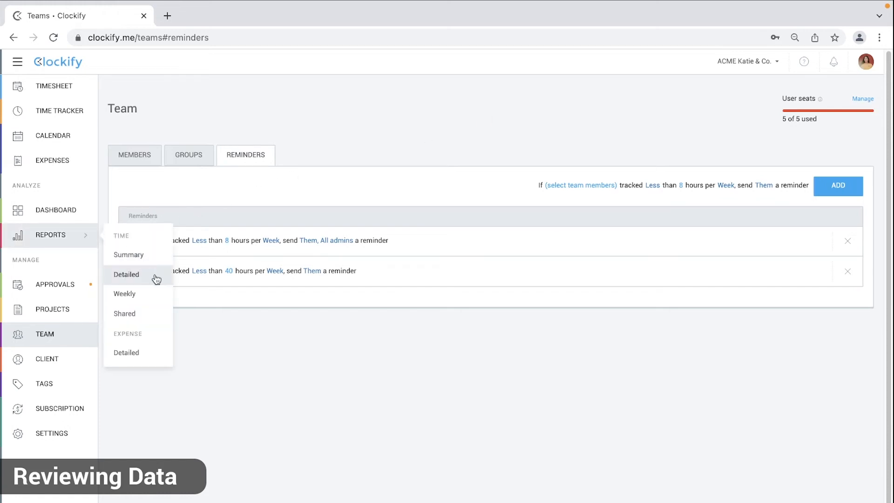
{"action": "left_click", "coordinate": [126, 275]}
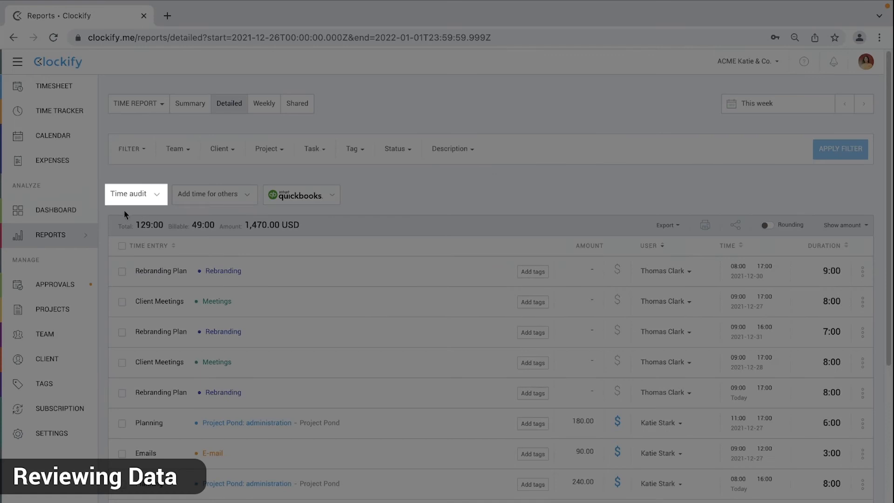
{"action": "left_click", "coordinate": [136, 194]}
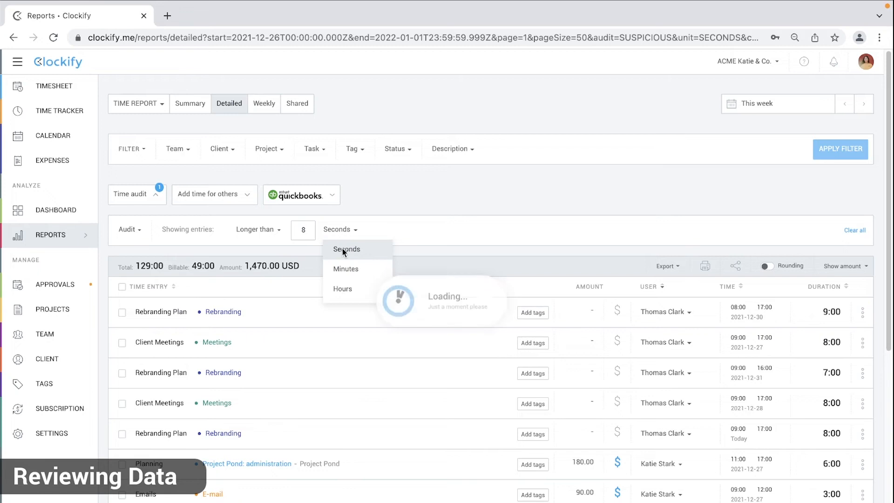
{"action": "left_click", "coordinate": [342, 289]}
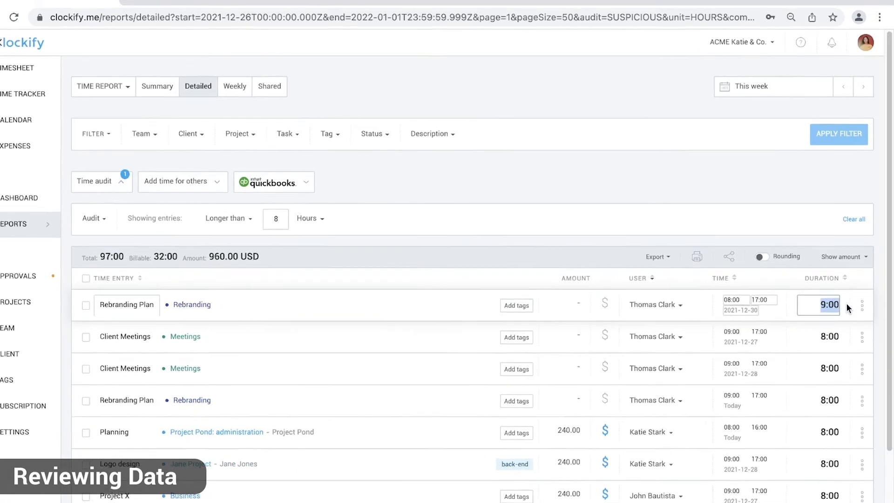
{"action": "left_click", "coordinate": [396, 148]}
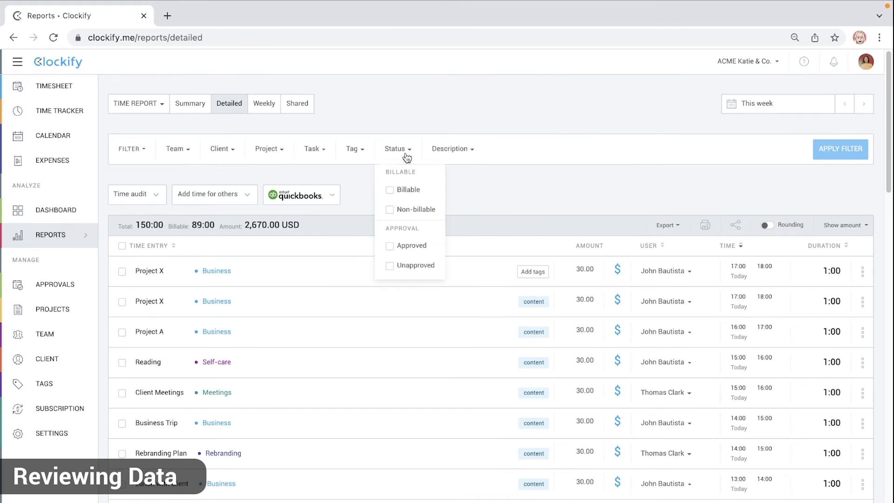
Filter the Detailed report to billable entries and mark a Project X entry non-billable
{"action": "left_click", "coordinate": [389, 190]}
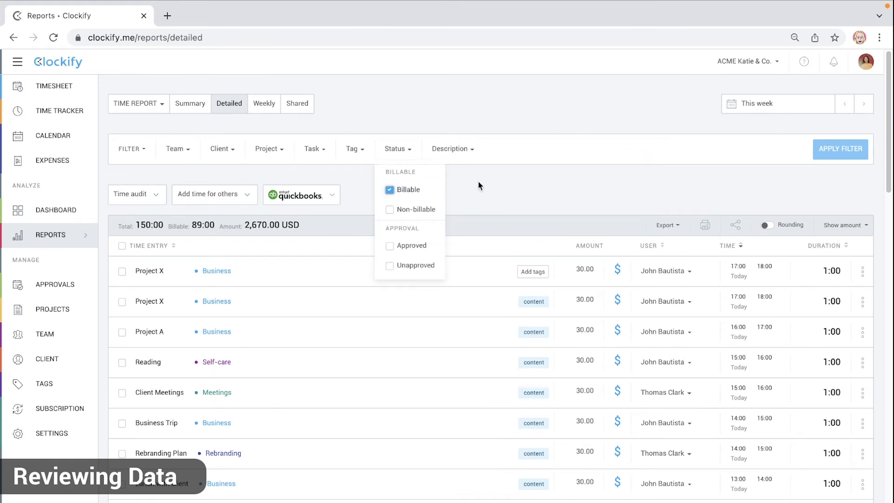
{"action": "left_click", "coordinate": [840, 149]}
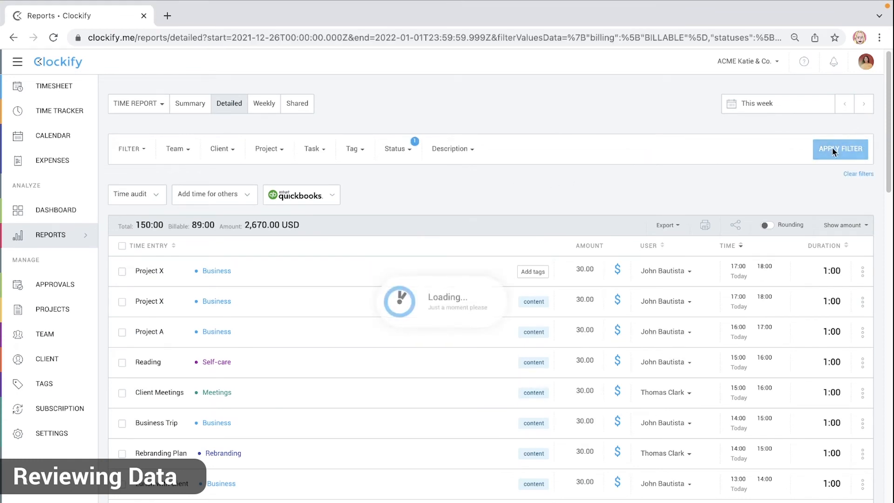
{"action": "left_click", "coordinate": [839, 149]}
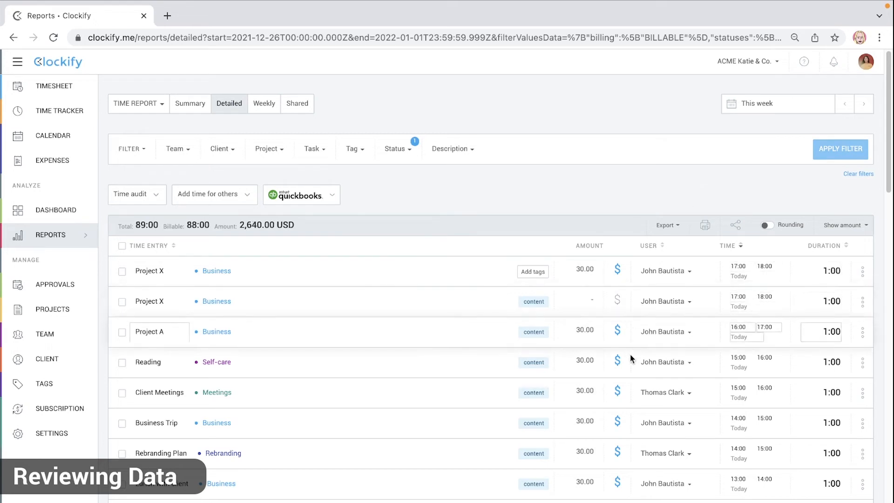
{"action": "left_click", "coordinate": [618, 392]}
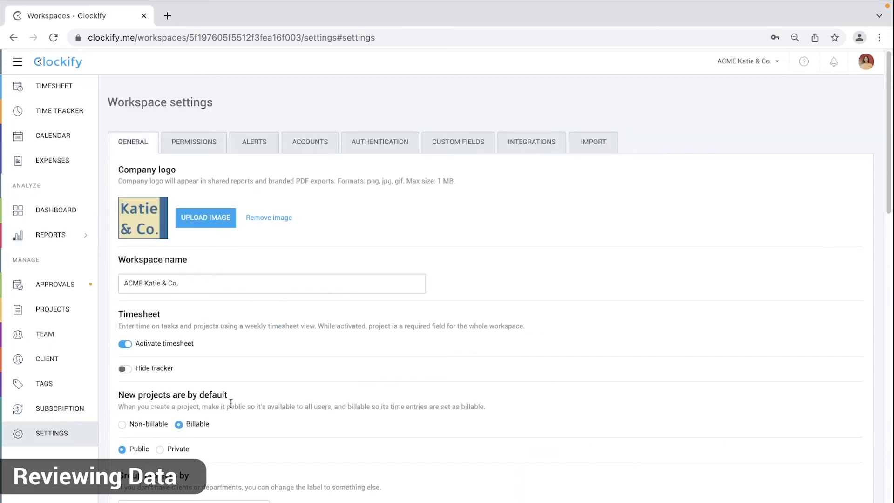
Require Tasks under the general 'Do not allow saving time without' setting
{"action": "scroll", "scroll_direction": "down", "scroll_amount": 3}
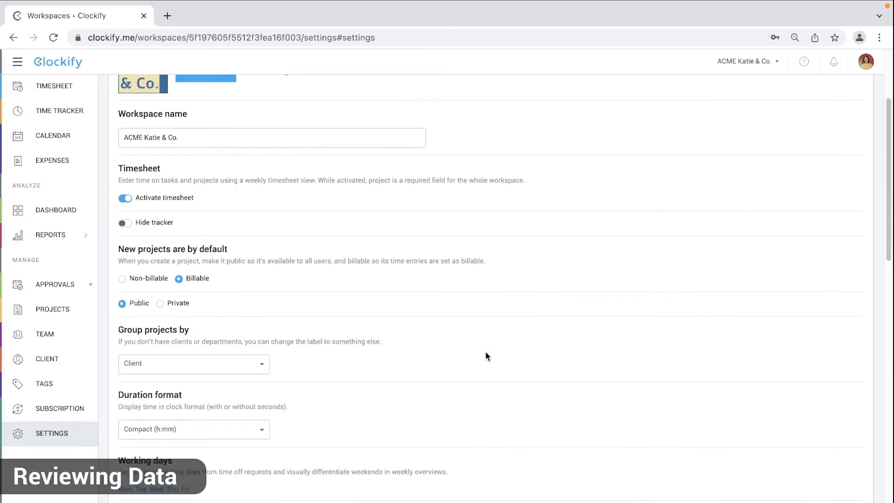
{"action": "scroll", "scroll_direction": "down", "scroll_amount": 3}
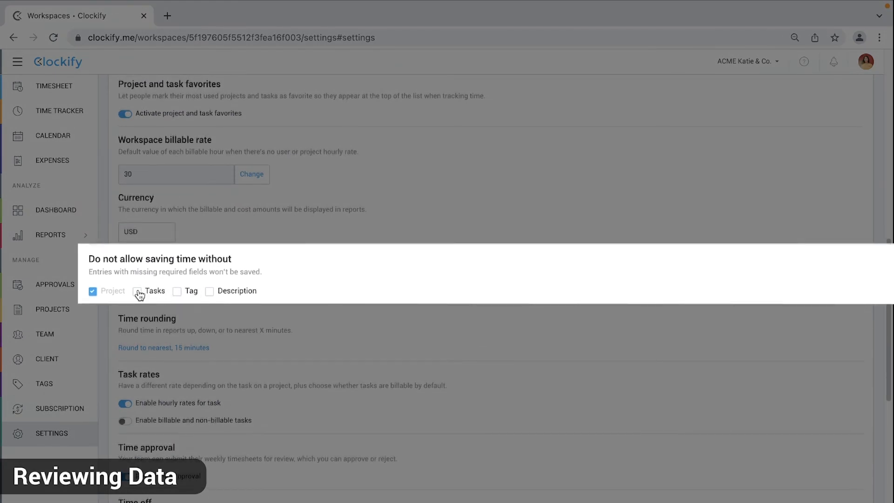
{"action": "left_click", "coordinate": [137, 291]}
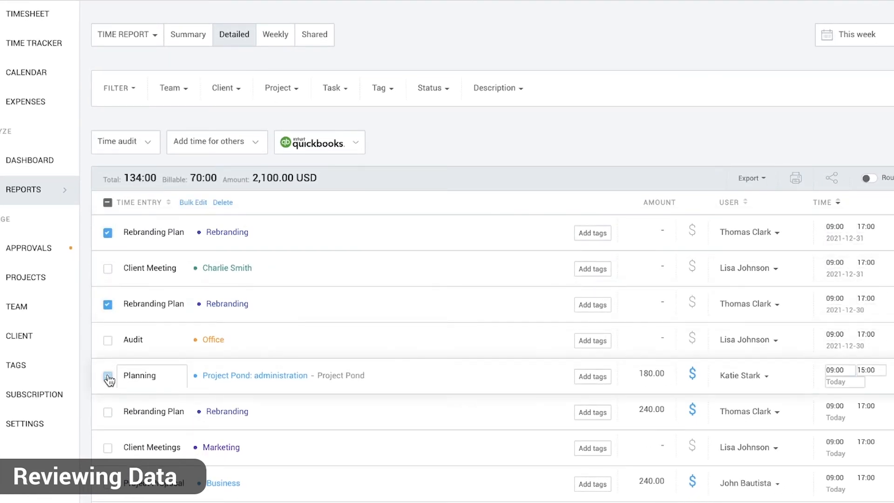
Select all 54 report entries and bulk-edit them to add the 'content' tag
{"action": "left_click", "coordinate": [107, 202]}
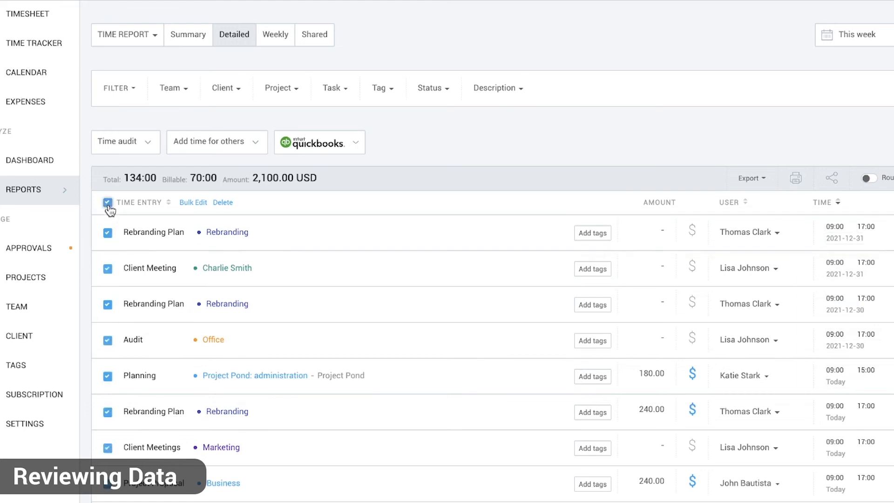
{"action": "left_click", "coordinate": [107, 202]}
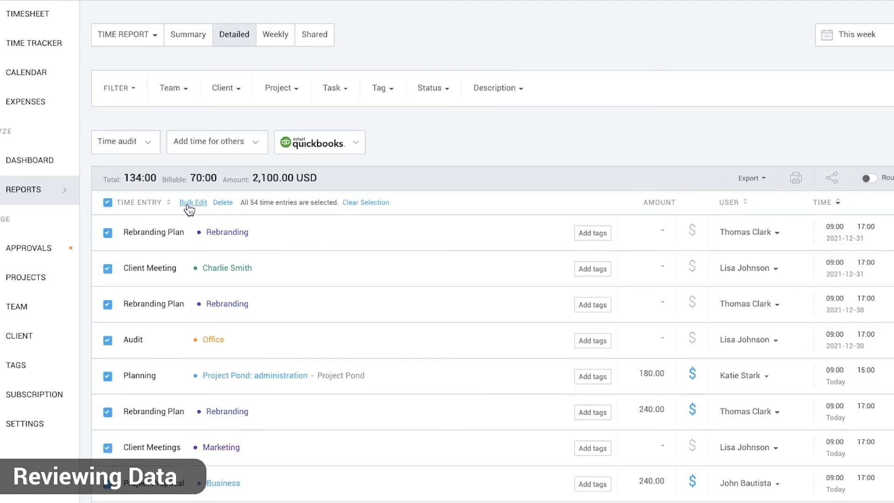
{"action": "left_click", "coordinate": [193, 203]}
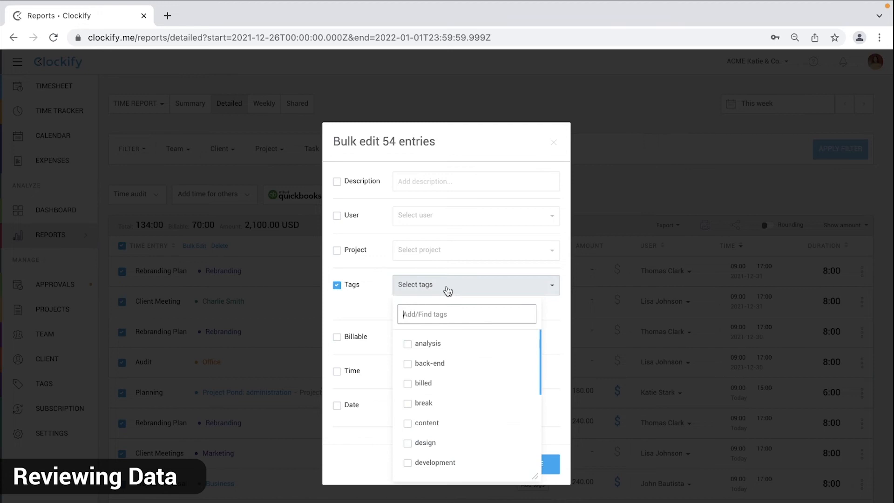
{"action": "left_click", "coordinate": [408, 423]}
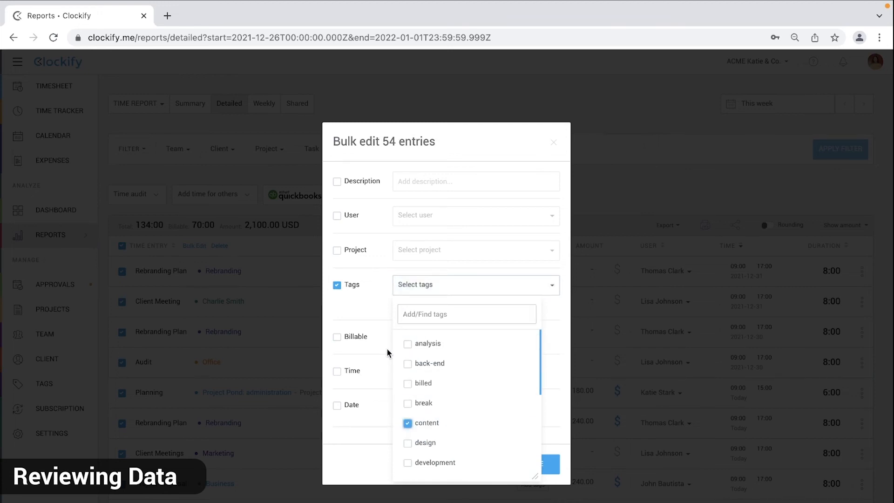
{"action": "left_click", "coordinate": [546, 464]}
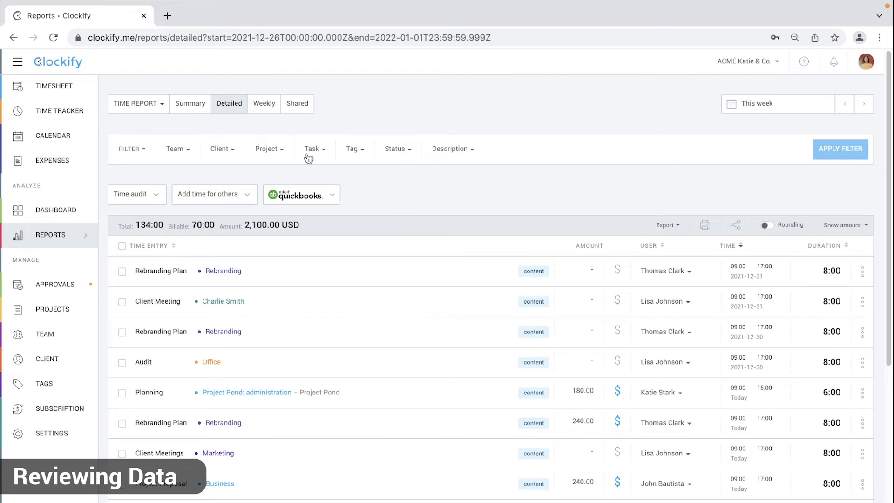
{"action": "left_click", "coordinate": [263, 103]}
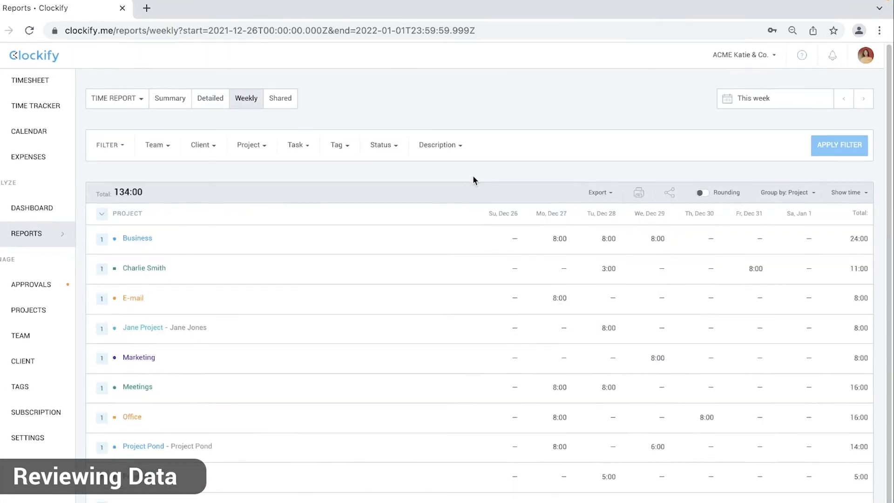
{"action": "left_click", "coordinate": [786, 192]}
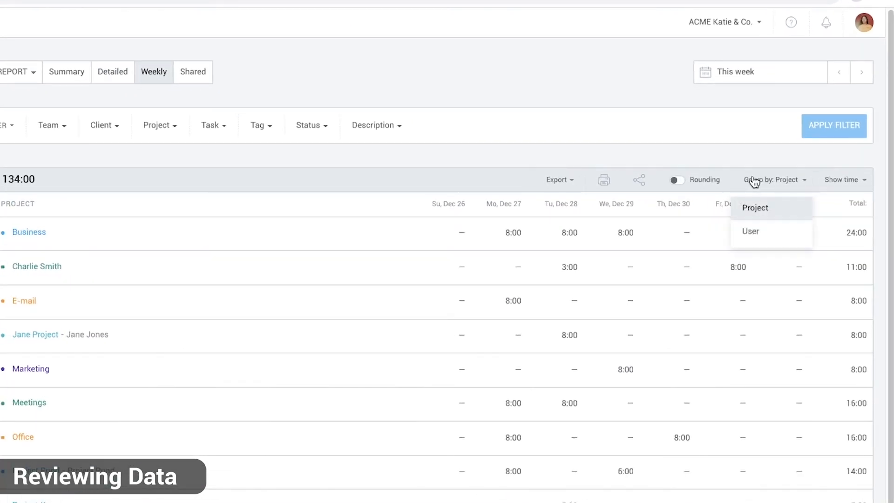
{"action": "left_click", "coordinate": [750, 231]}
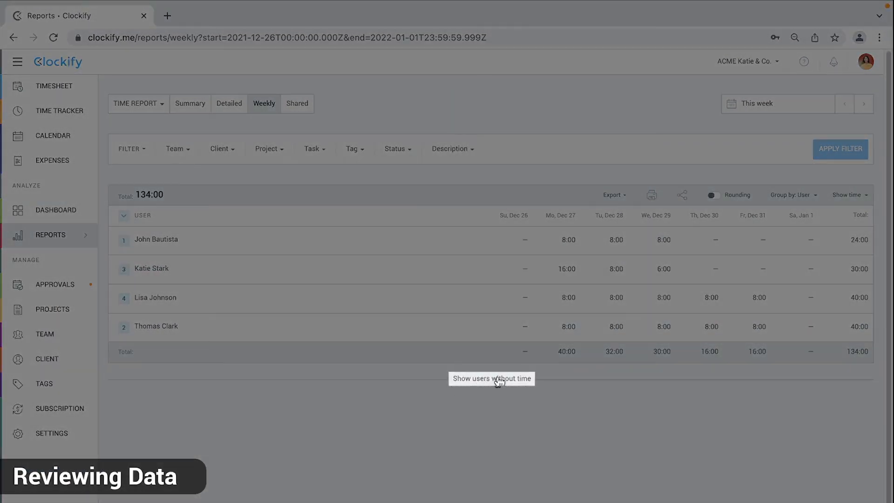
{"action": "left_click", "coordinate": [491, 378]}
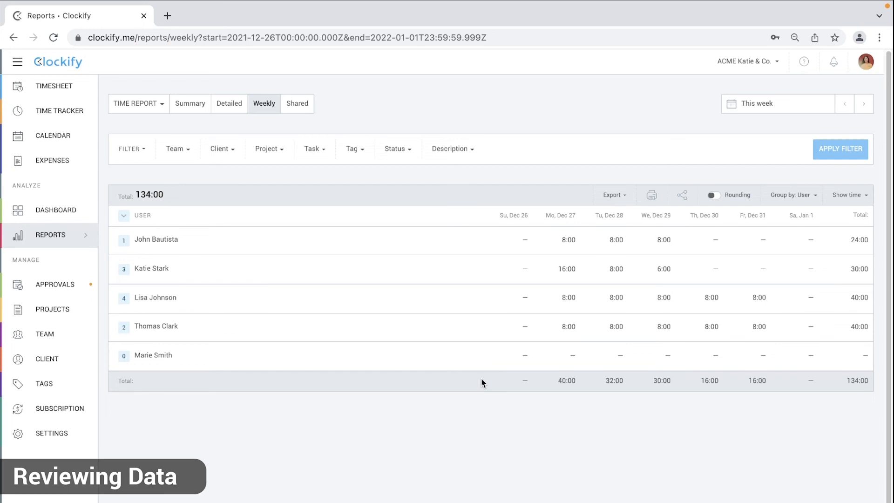
{"action": "mouse_move", "coordinate": [408, 313]}
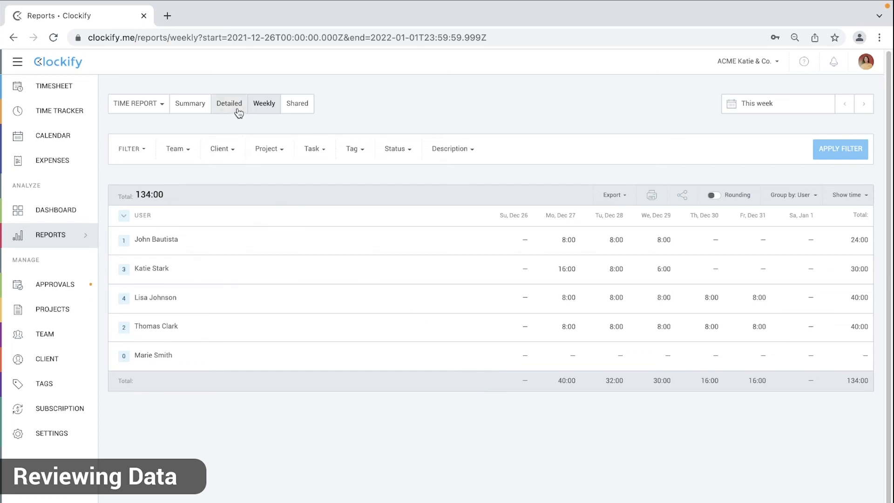
{"action": "left_click", "coordinate": [229, 104]}
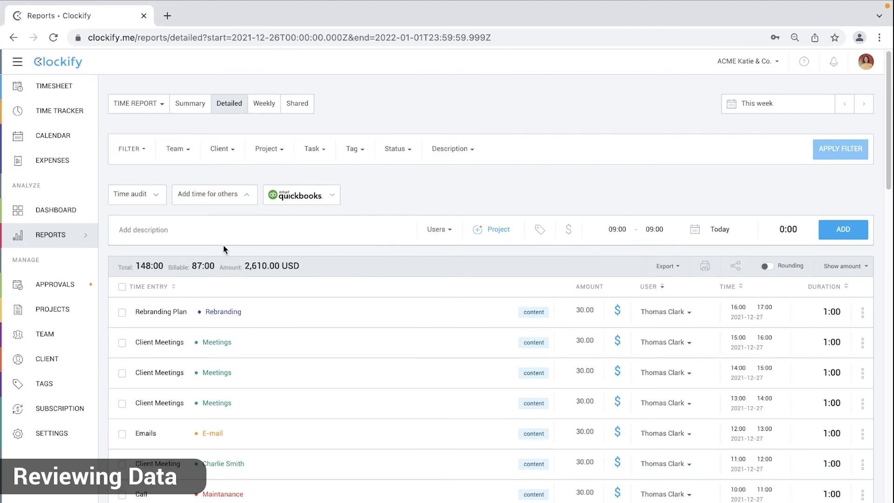
{"action": "left_click", "coordinate": [53, 86]}
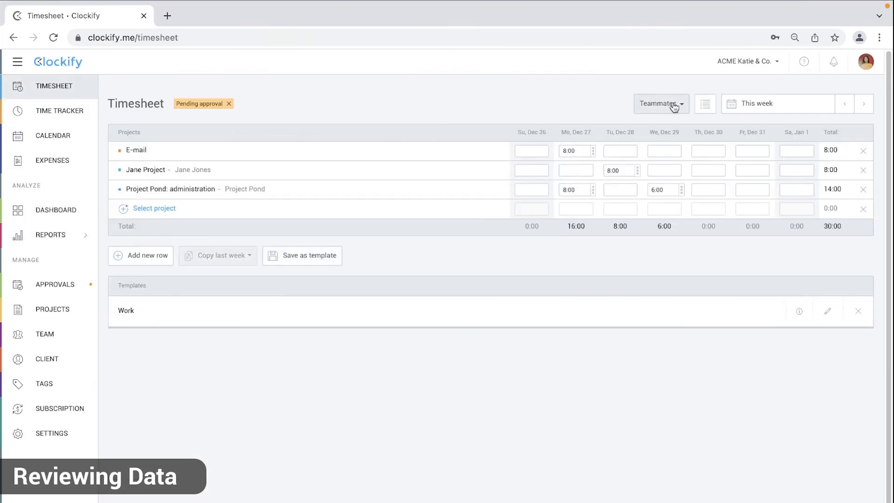
{"action": "left_click", "coordinate": [661, 104]}
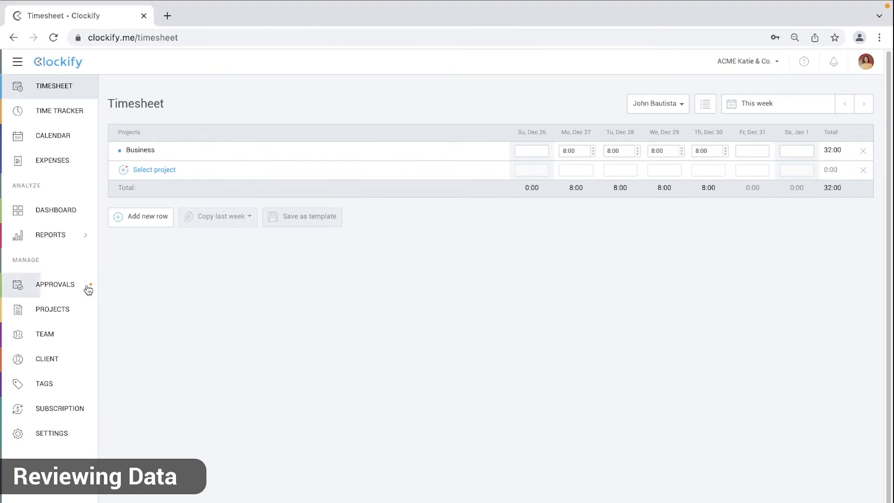
{"action": "left_click", "coordinate": [55, 285]}
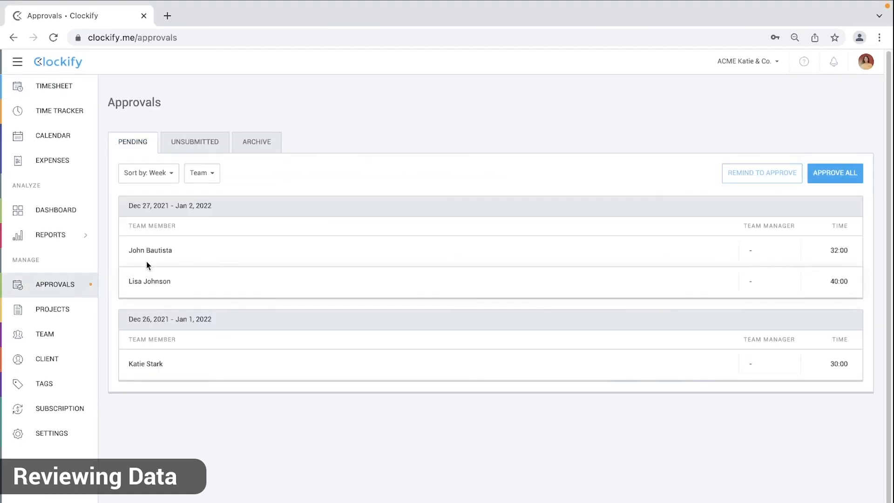
{"action": "left_click", "coordinate": [193, 141]}
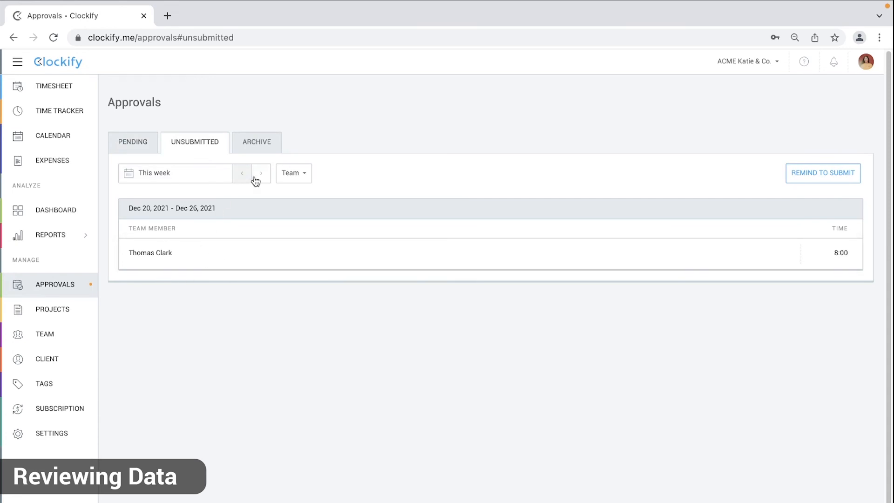
{"action": "mouse_move", "coordinate": [381, 193]}
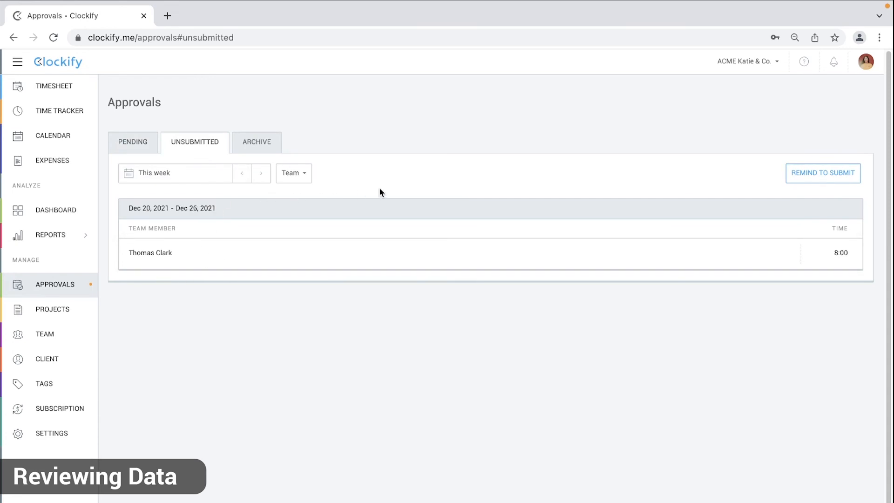
{"action": "left_click", "coordinate": [822, 172]}
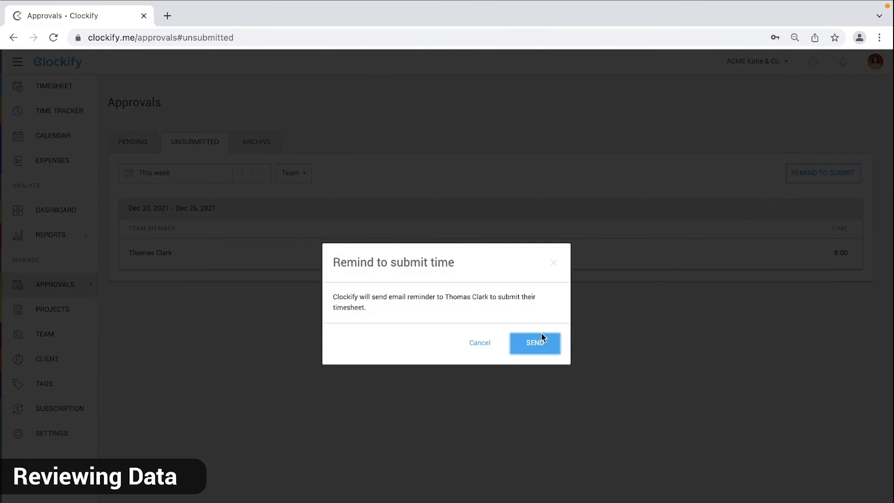
{"action": "left_click", "coordinate": [534, 343]}
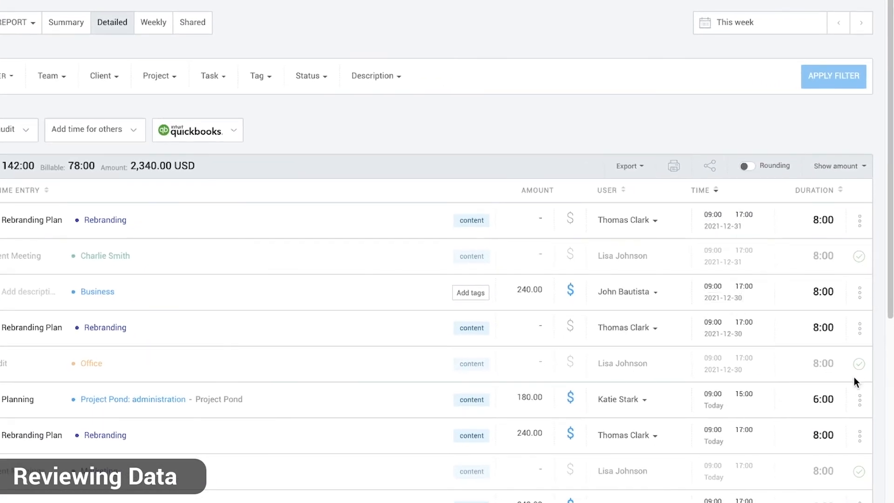
{"action": "mouse_move", "coordinate": [861, 382]}
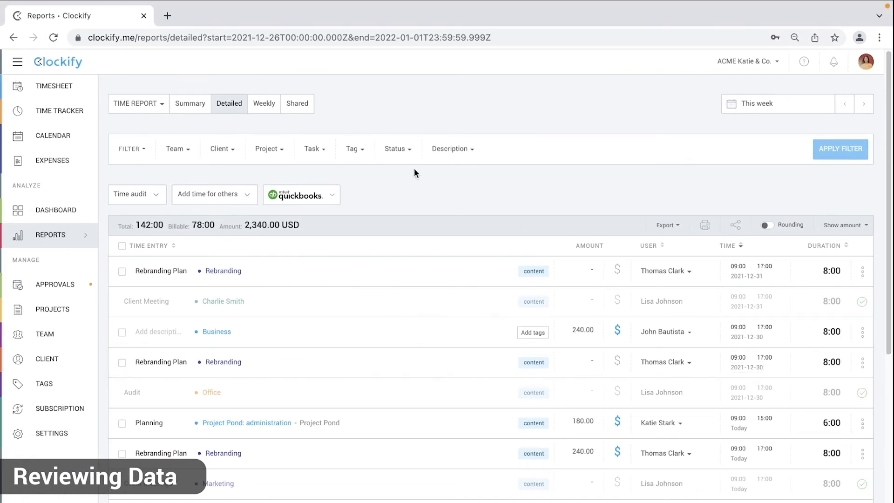
{"action": "left_click", "coordinate": [397, 149]}
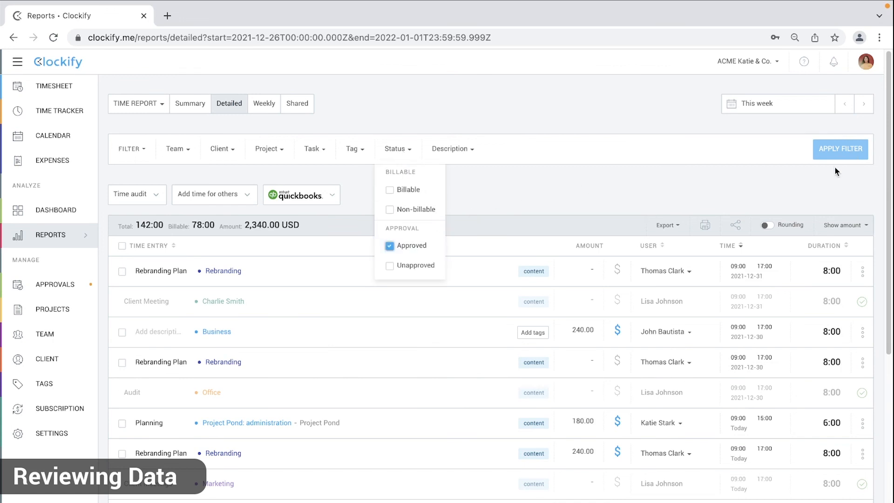
{"action": "left_click", "coordinate": [840, 149]}
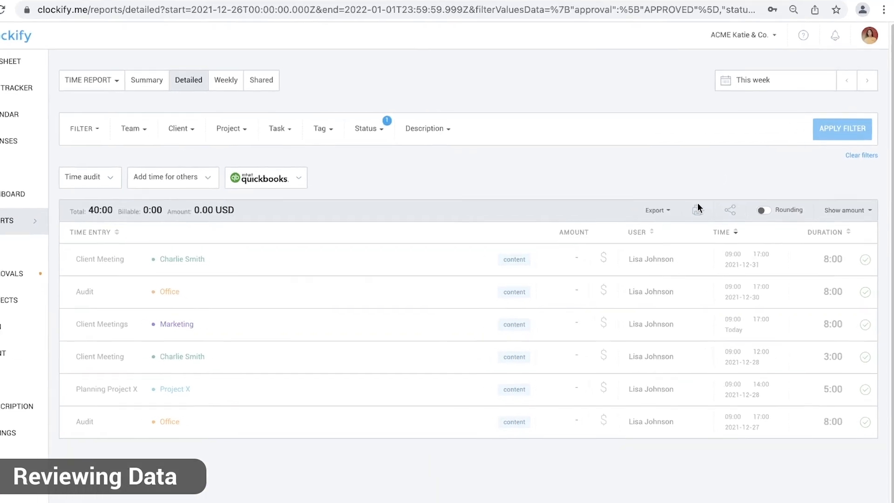
{"action": "left_click", "coordinate": [655, 210]}
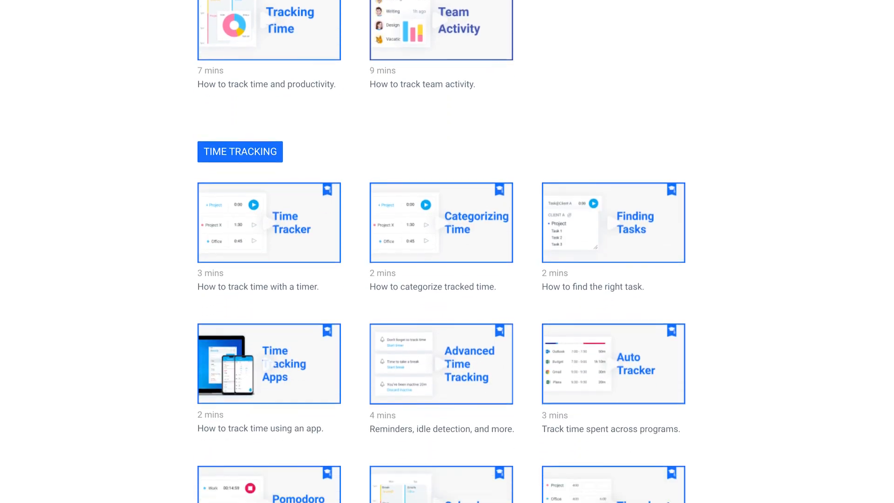
Scroll the tutorials page to the Pomodoro Timer, Timesheet Templates and Jira lessons
{"action": "scroll", "scroll_direction": "down", "scroll_amount": 3}
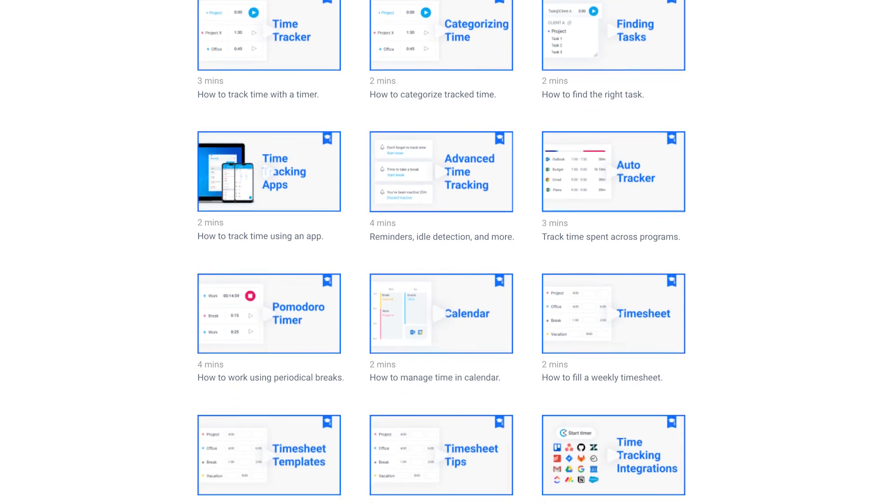
{"action": "scroll", "scroll_direction": "down", "scroll_amount": 3}
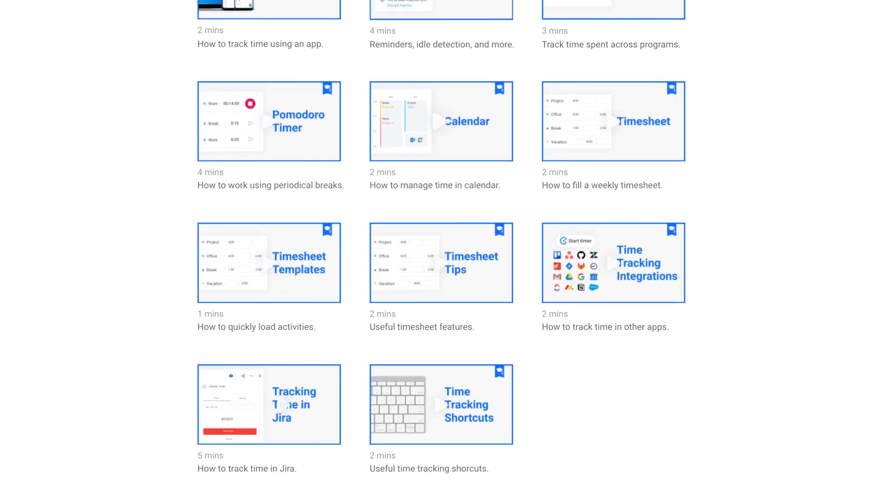